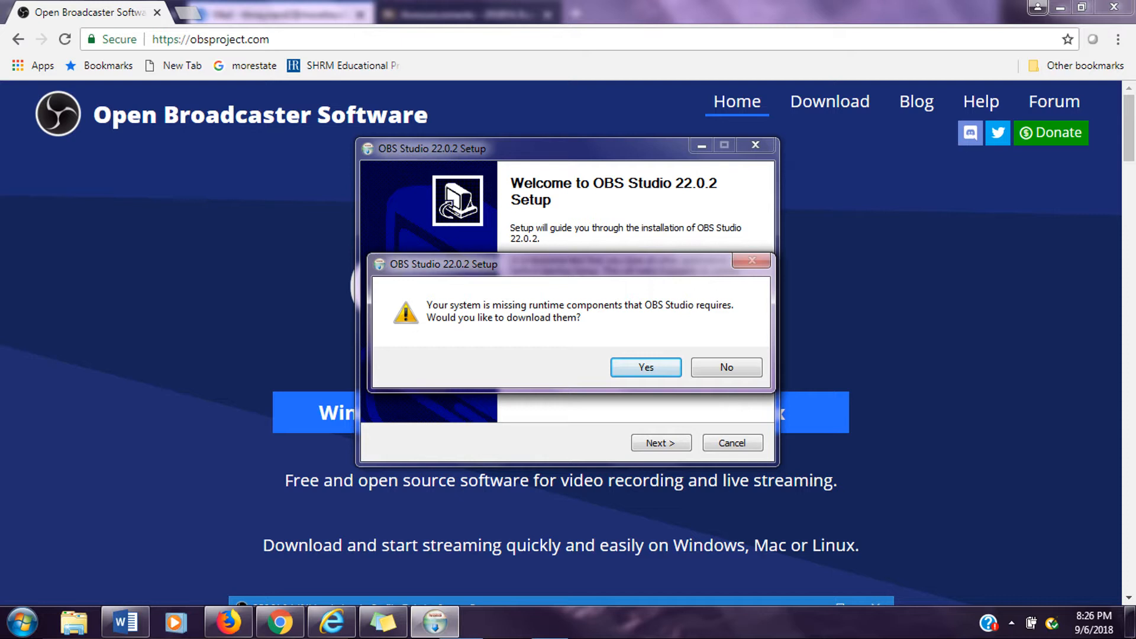
- Accept the OBS Setup prompt to download the missing runtime components
left_click(644, 366)
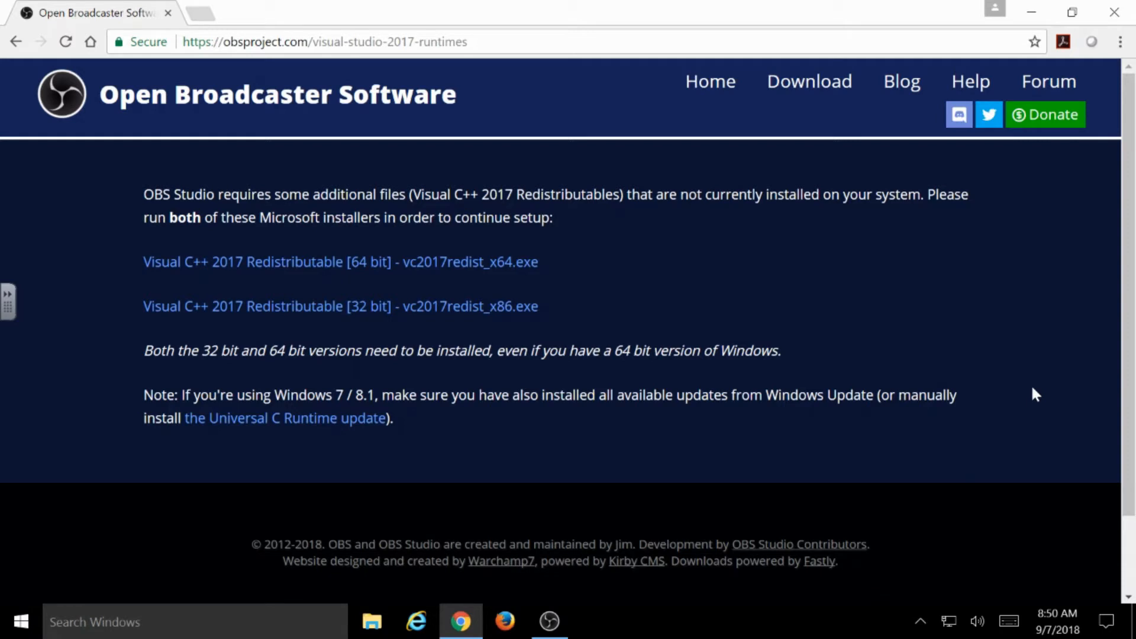
mouse_move(583, 342)
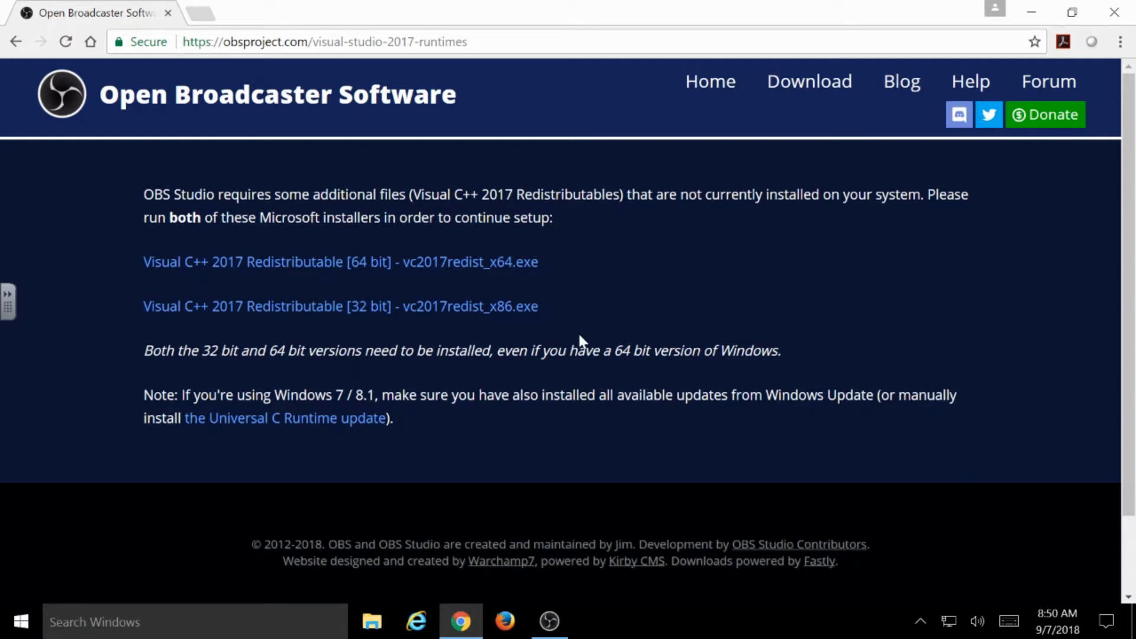
mouse_move(580, 285)
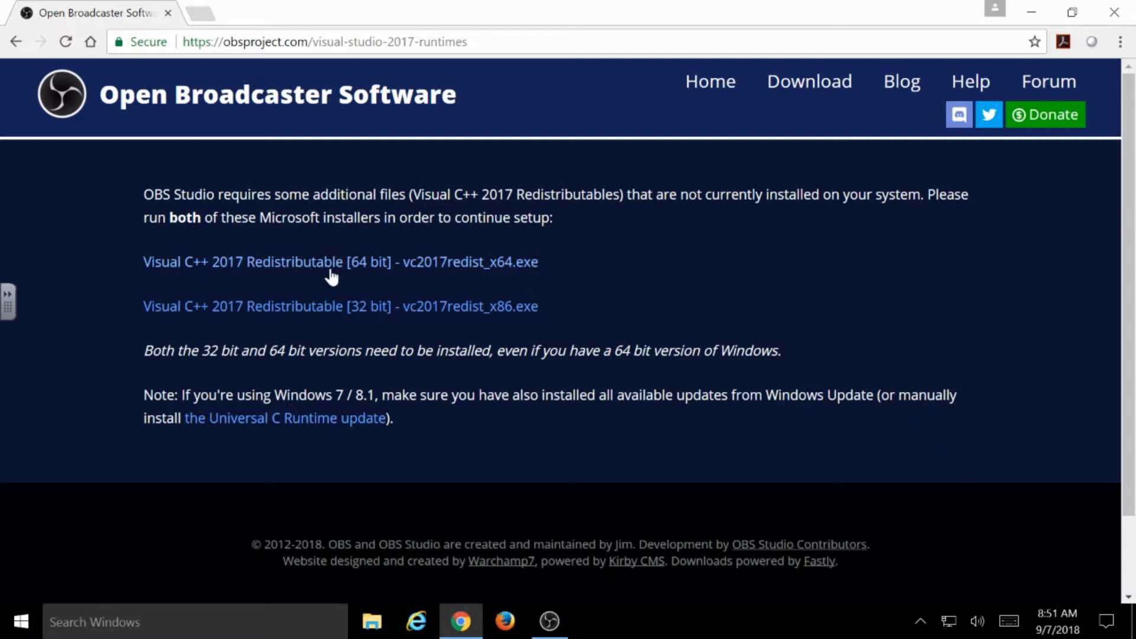
mouse_move(676, 297)
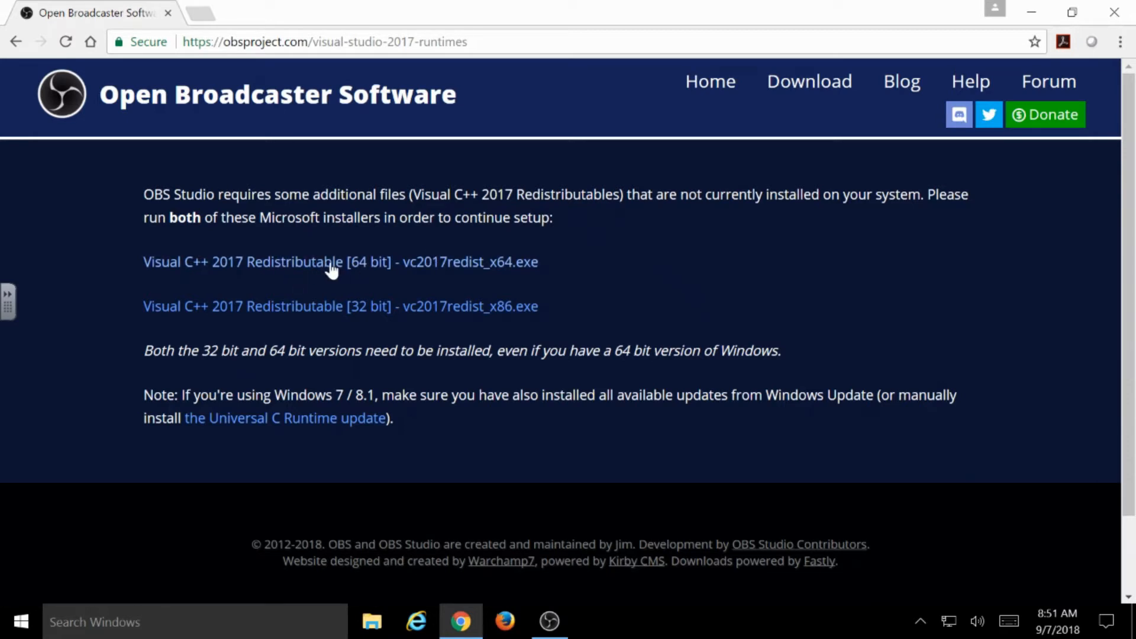
mouse_move(330, 262)
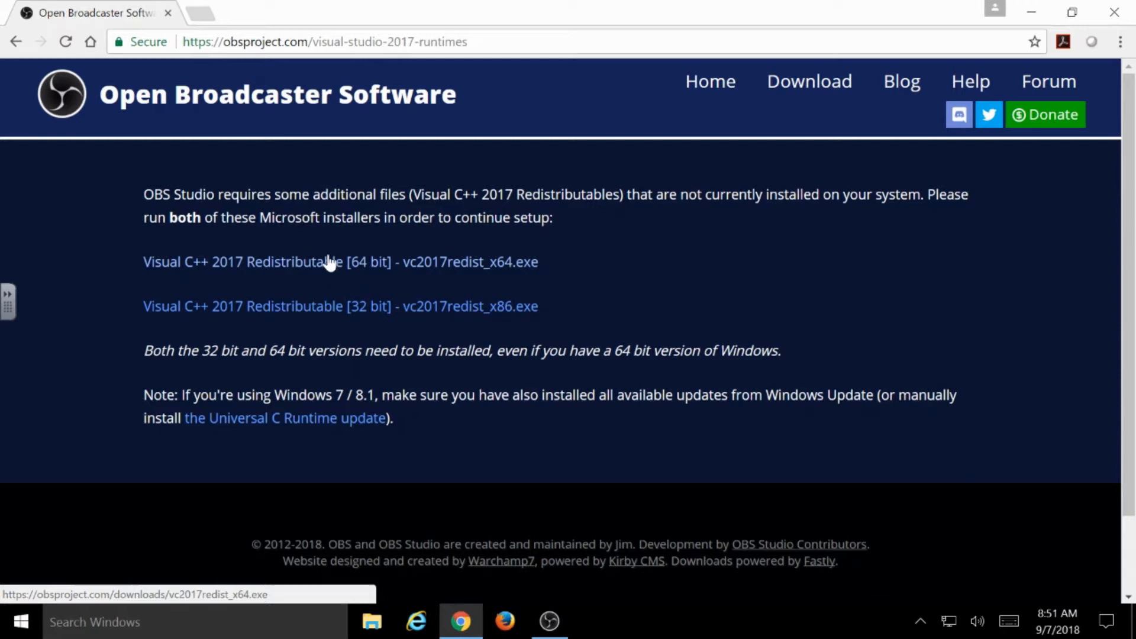
mouse_move(326, 263)
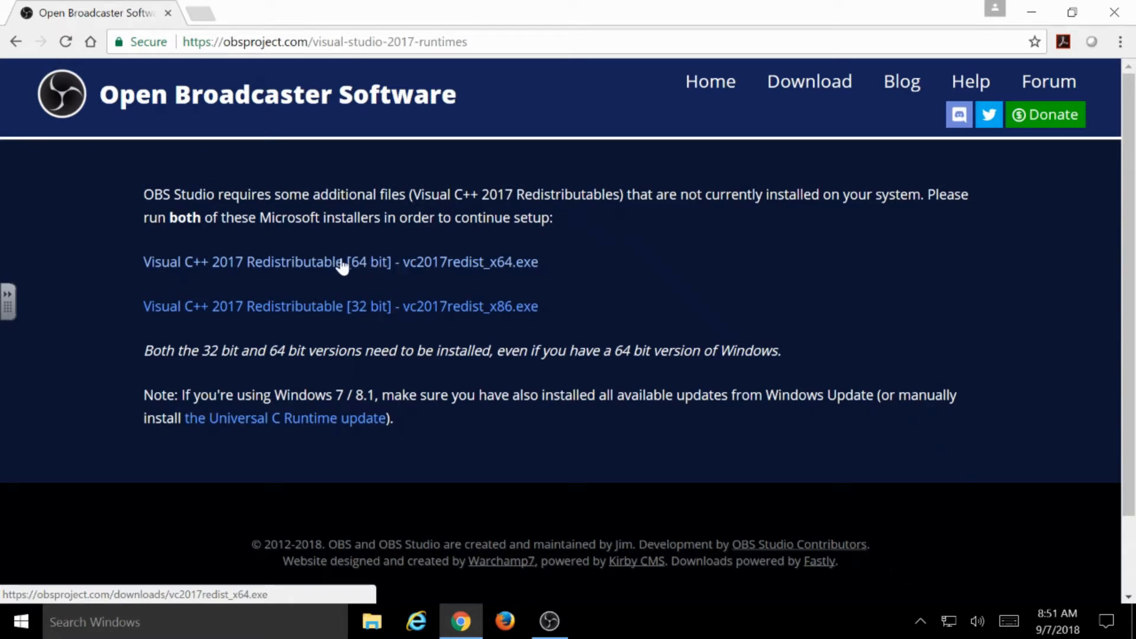
mouse_move(351, 280)
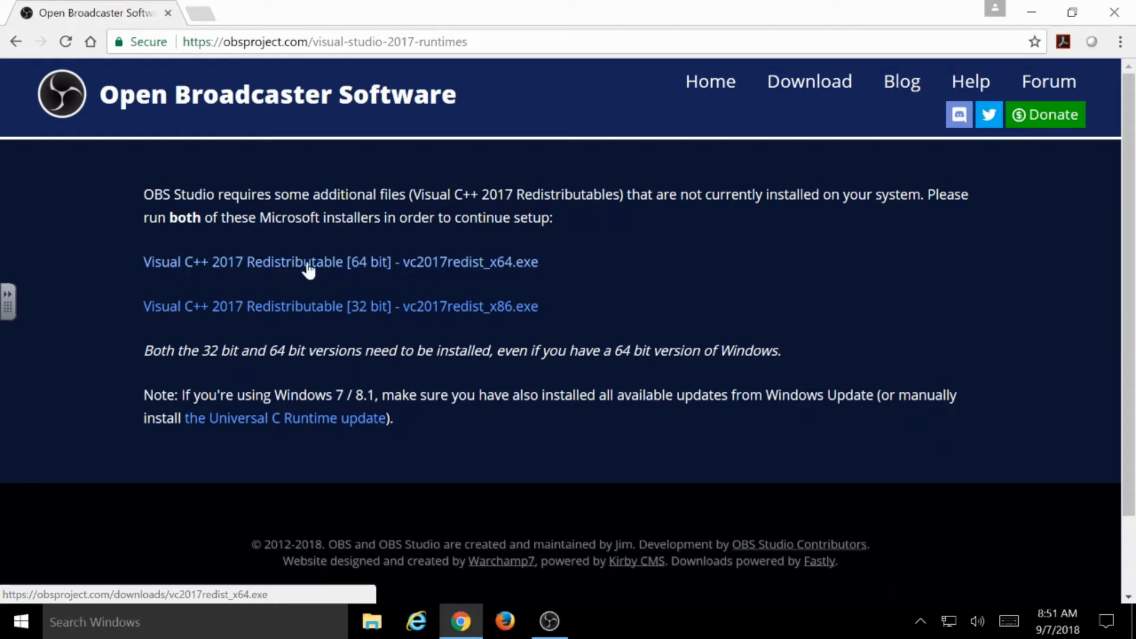
- Save the 64-bit redistributable link's installer file to the Desktop
right_click(307, 262)
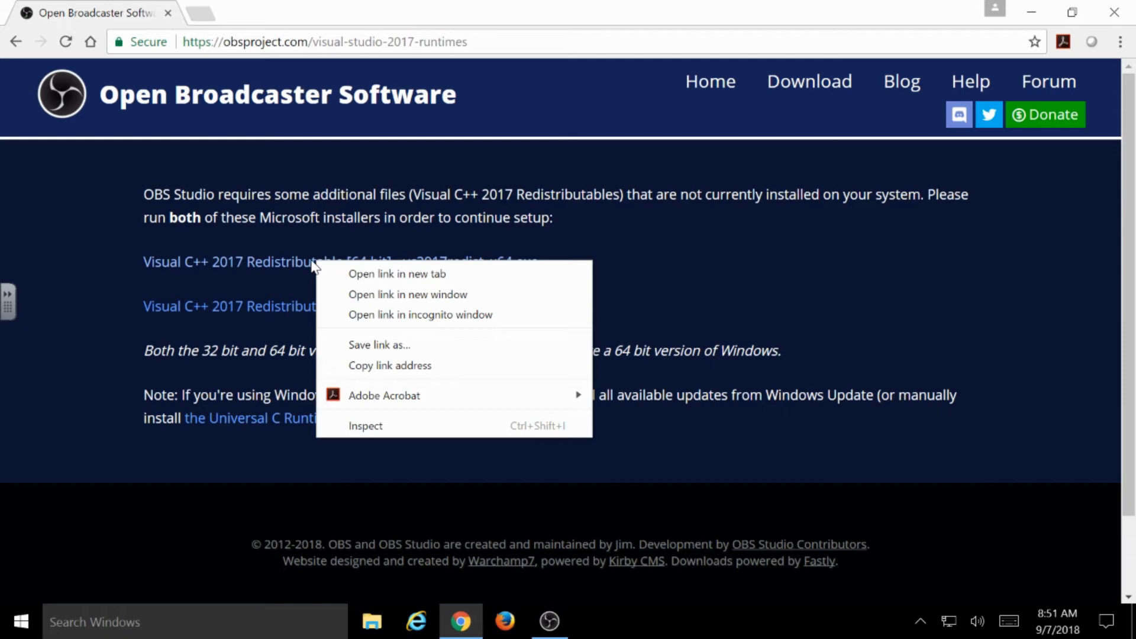
mouse_move(372, 282)
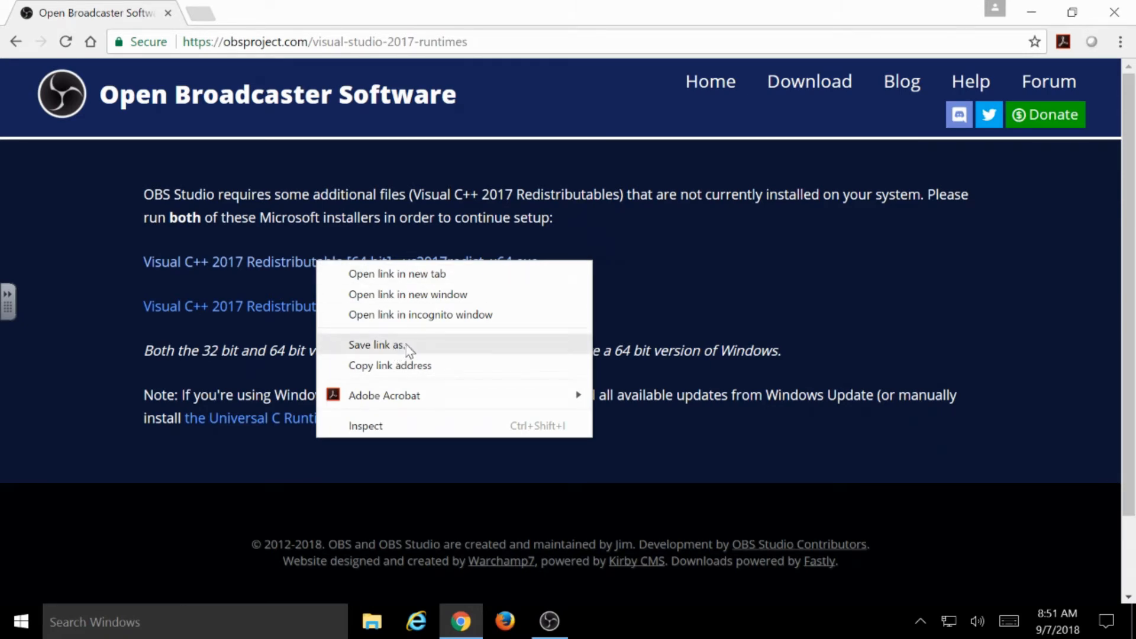
left_click(375, 345)
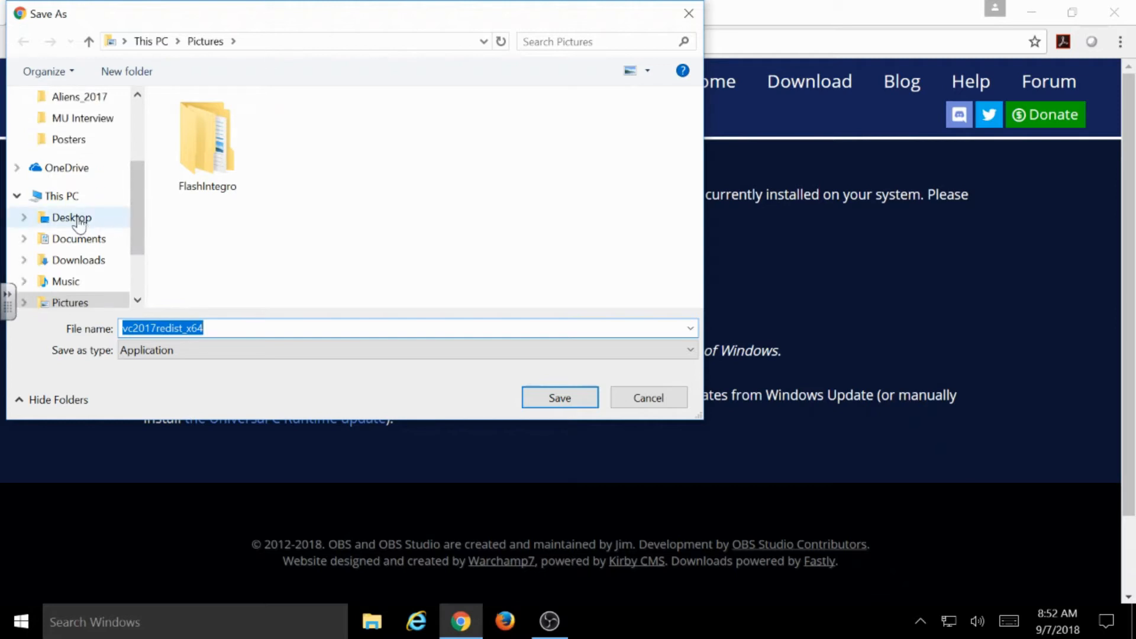
left_click(72, 217)
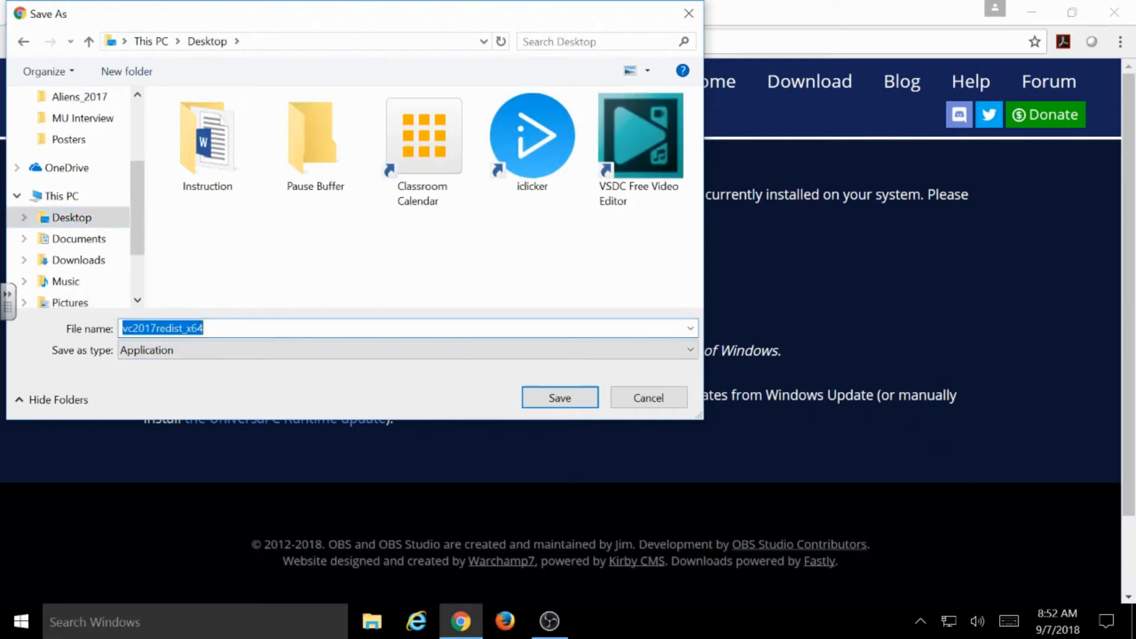
mouse_move(312, 320)
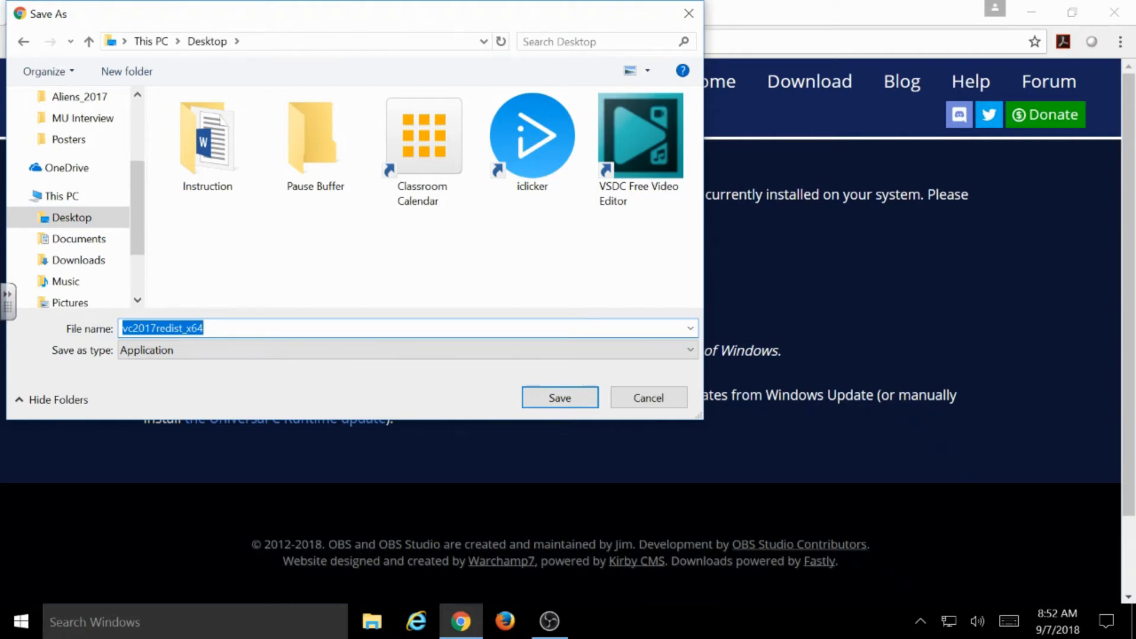
left_click(559, 397)
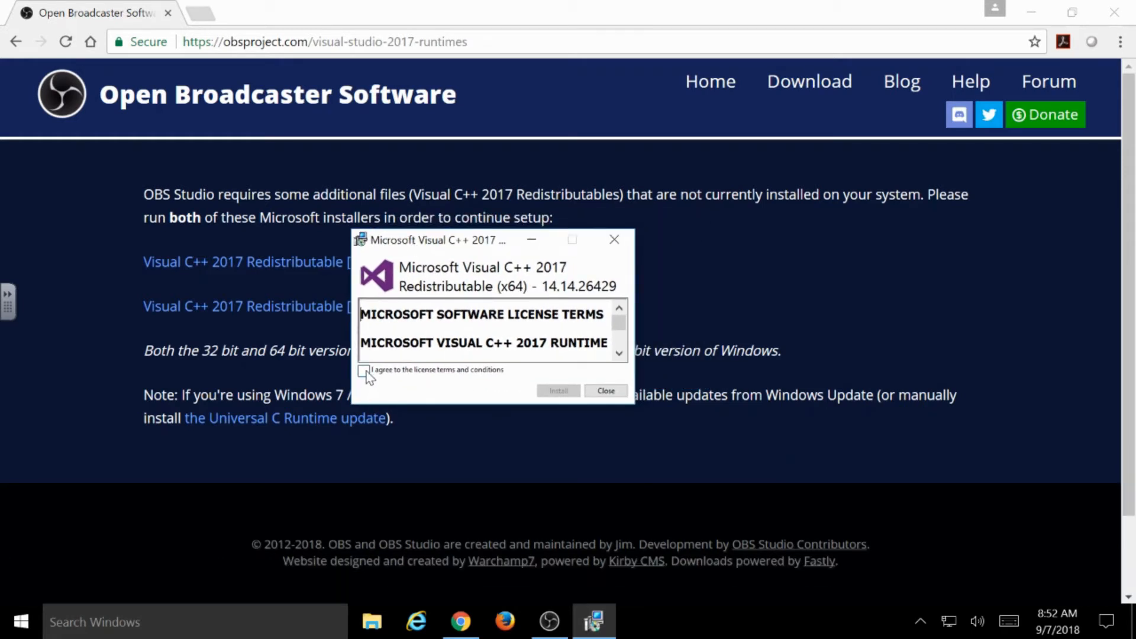
- Agree to the license terms, install the 64-bit redistributable and close the finished setup
left_click(363, 370)
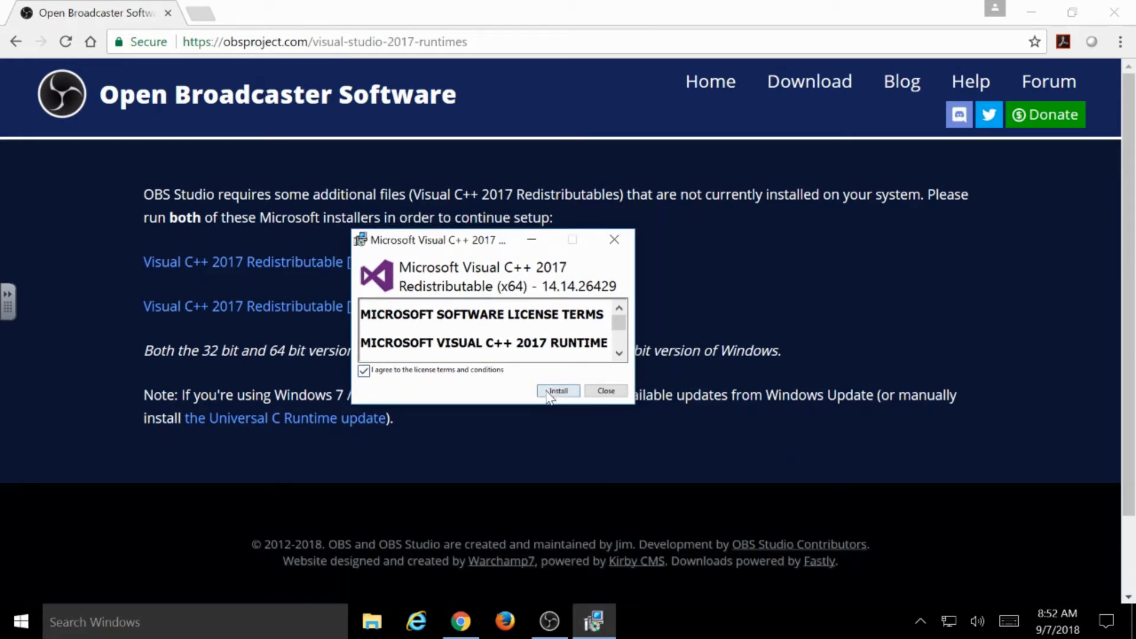
left_click(557, 391)
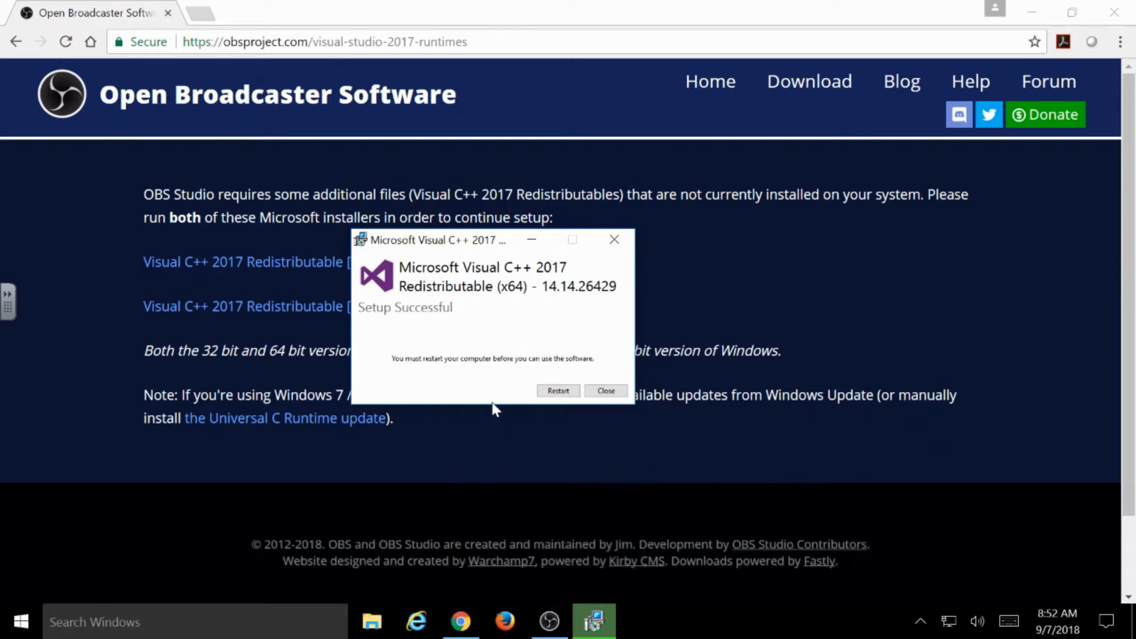
mouse_move(472, 385)
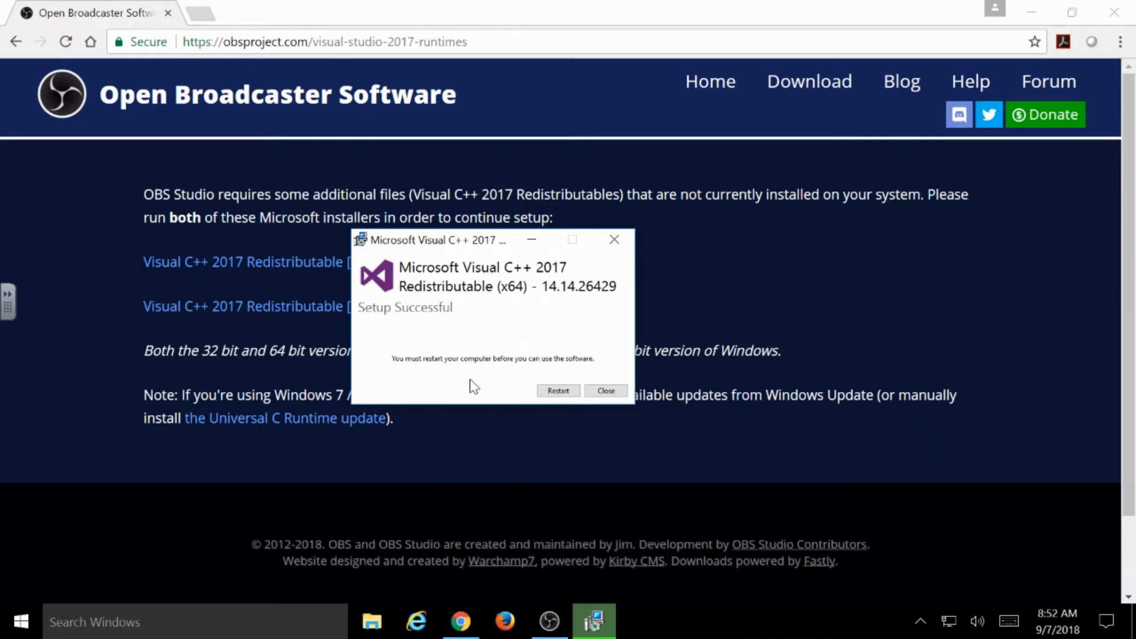
mouse_move(466, 358)
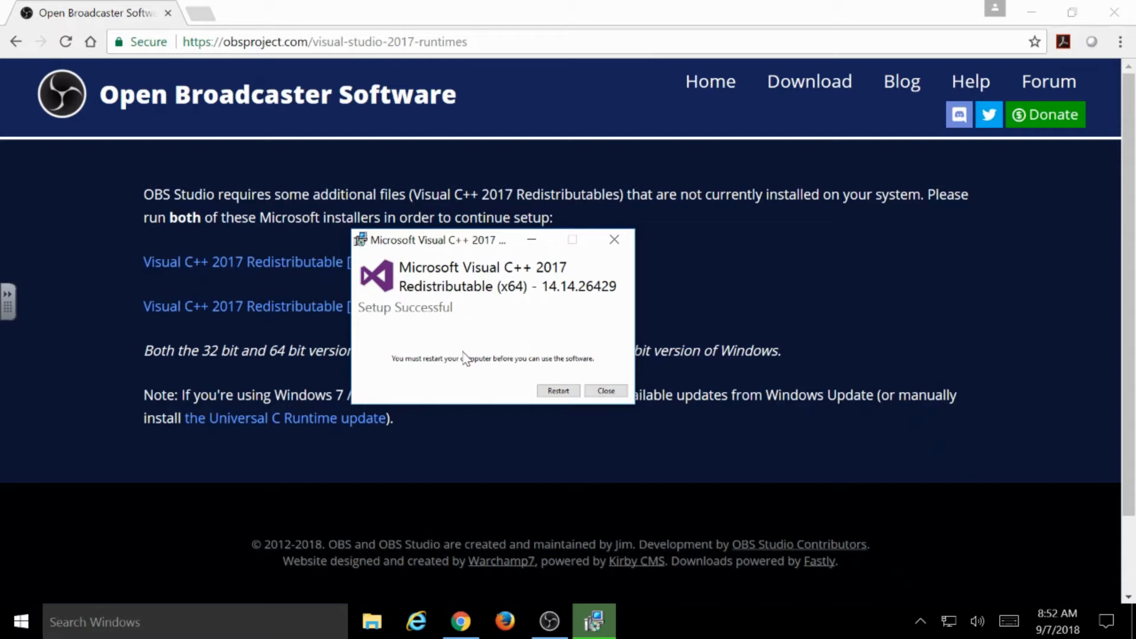
mouse_move(462, 331)
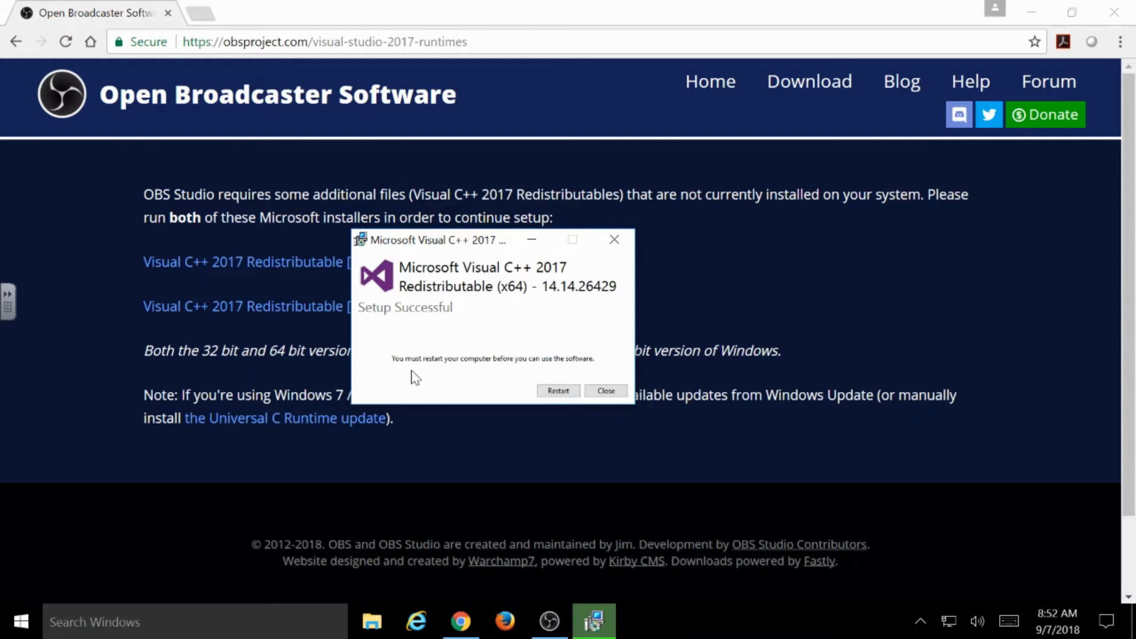
mouse_move(528, 364)
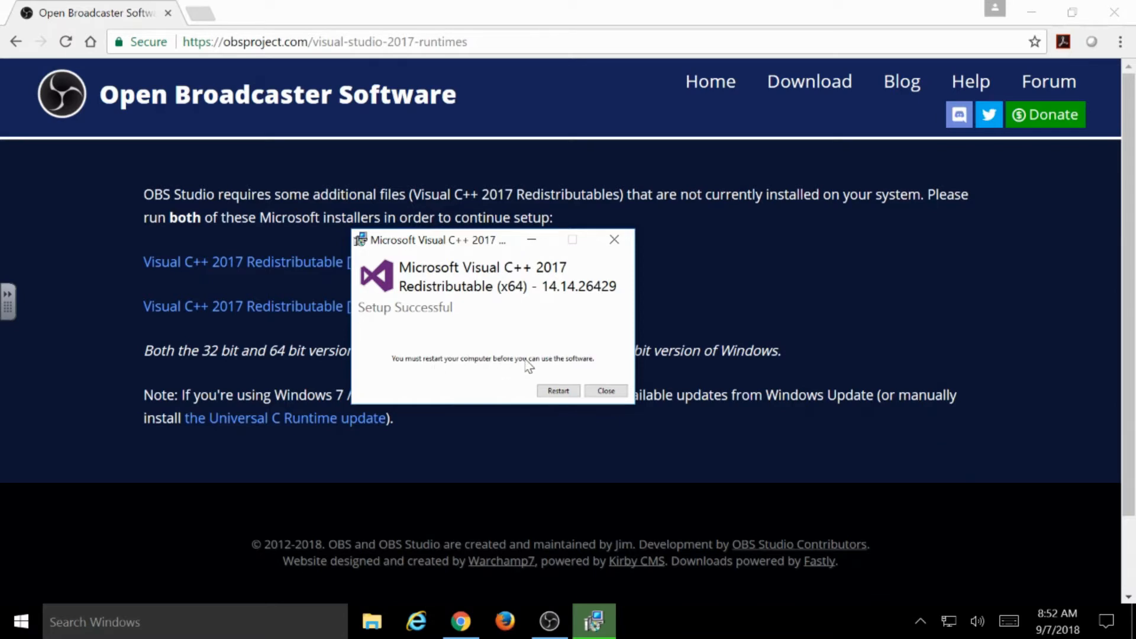
mouse_move(585, 383)
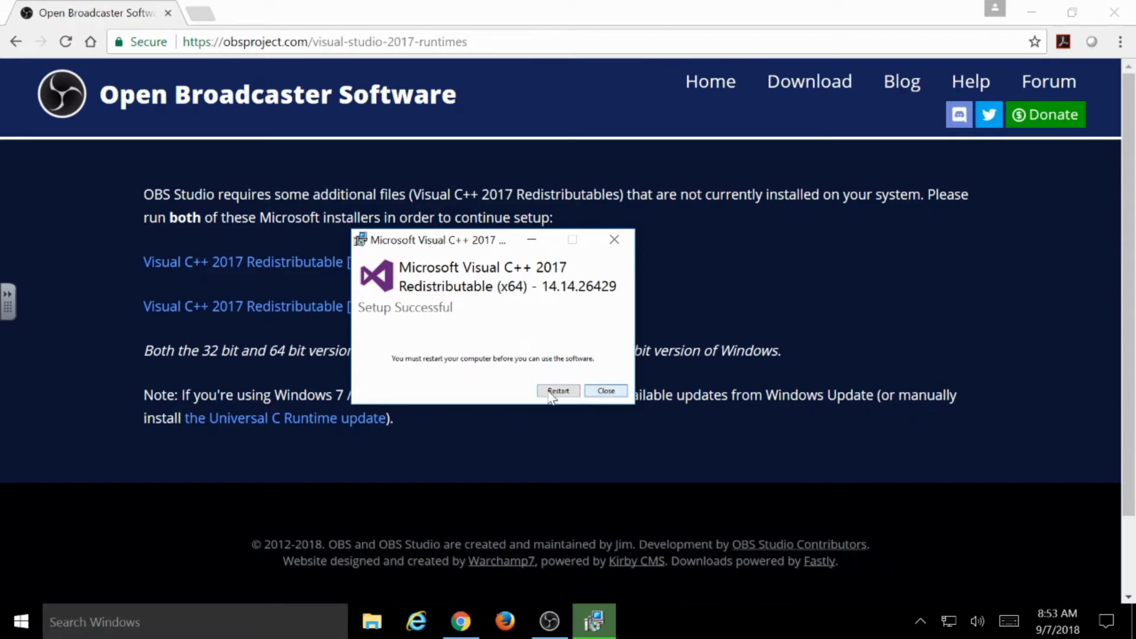
left_click(605, 390)
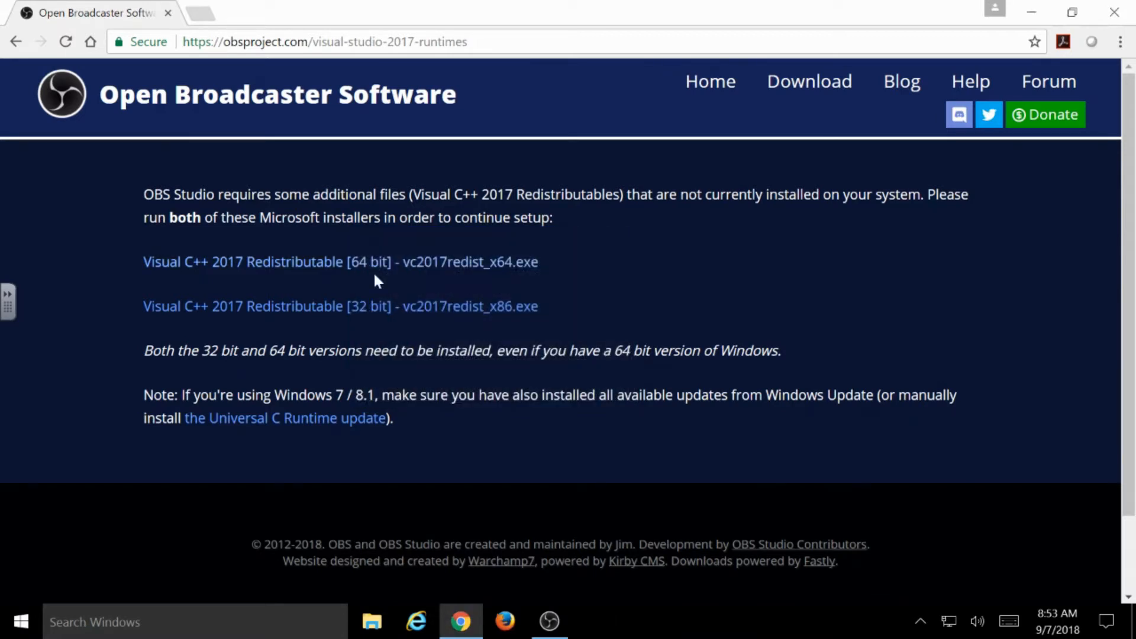
- Search 'obs c++ 64' in a new tab and download the OBS Studio Windows installer
left_click(369, 12)
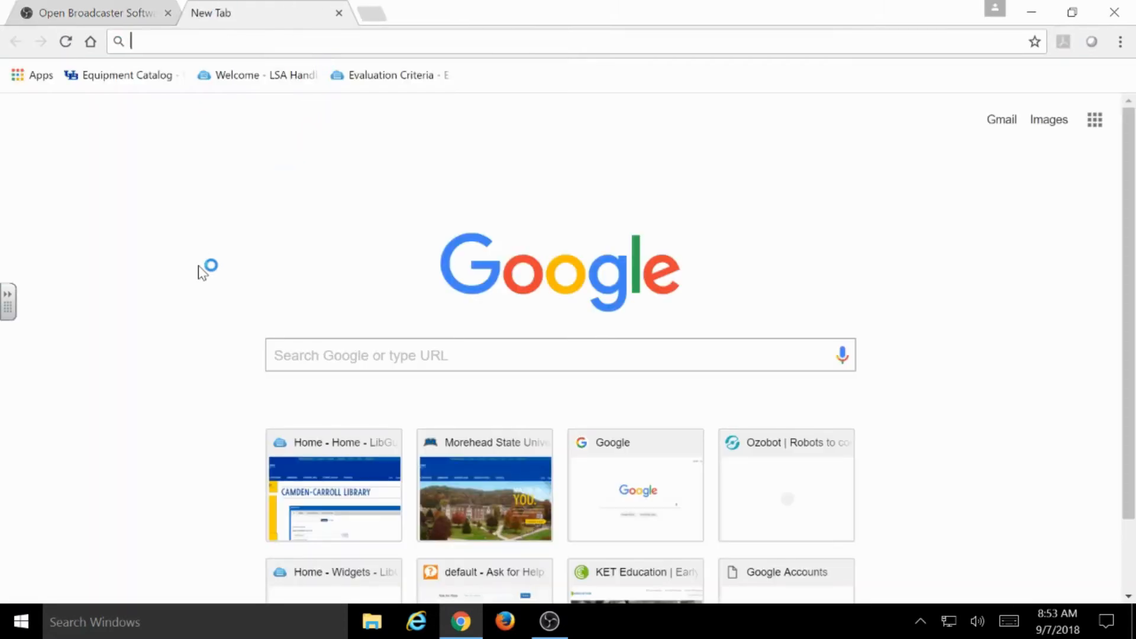
mouse_move(203, 272)
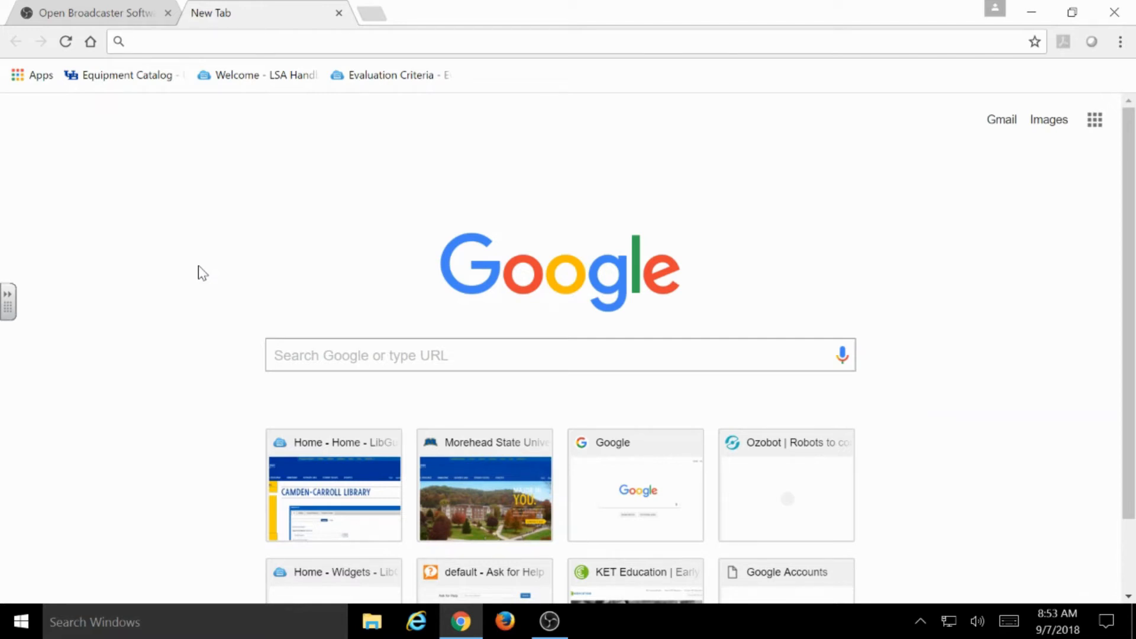
left_click(290, 41)
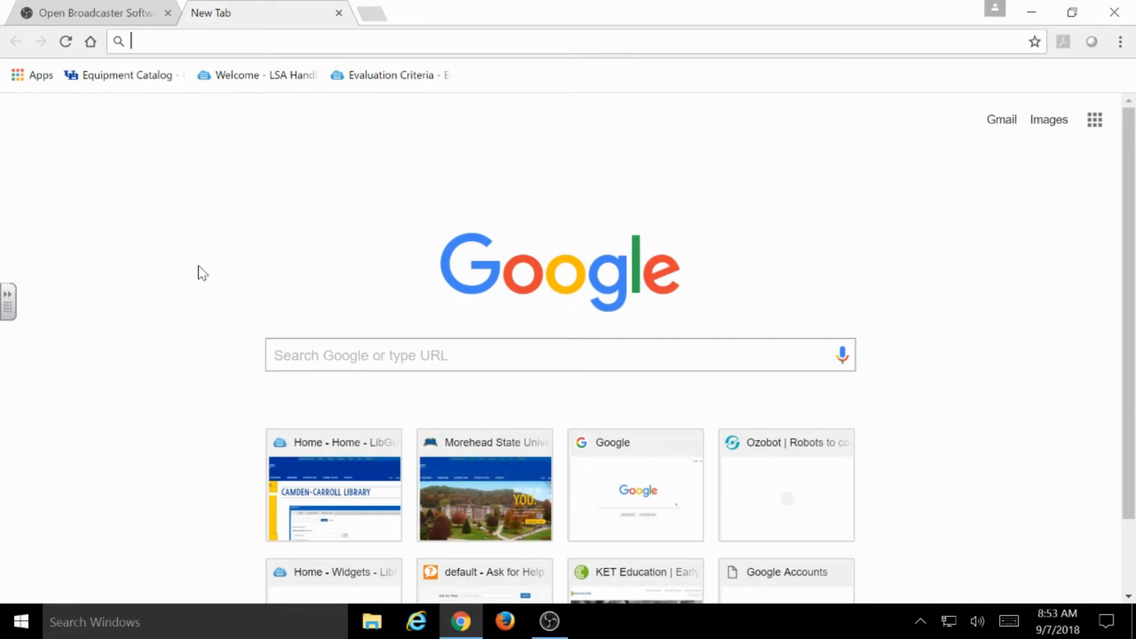
type("obs c++ 64")
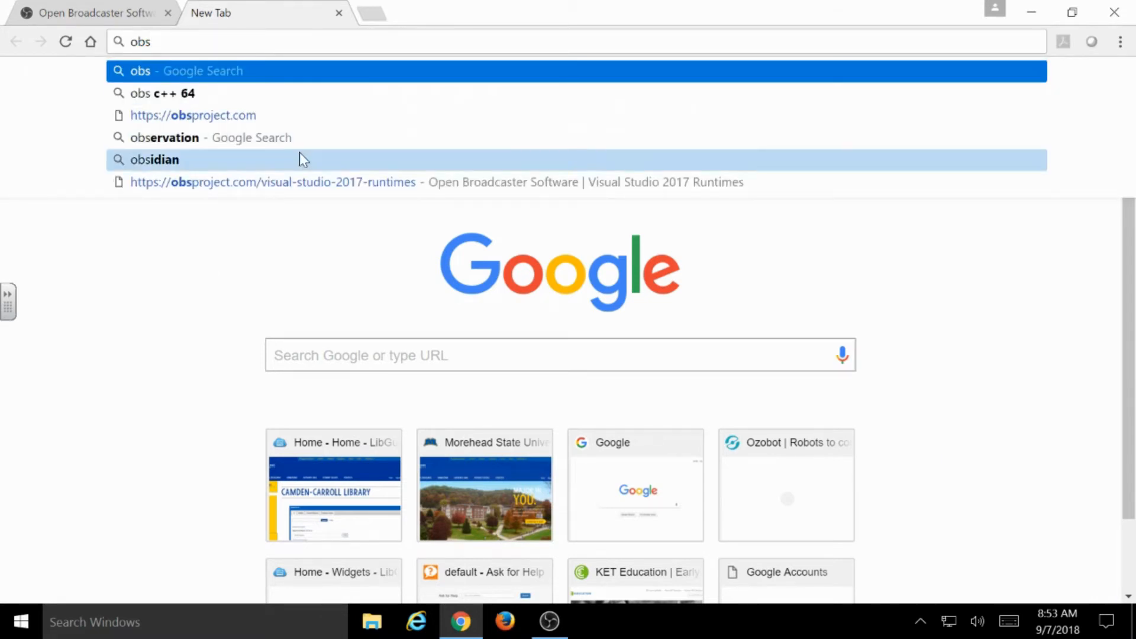
left_click(193, 115)
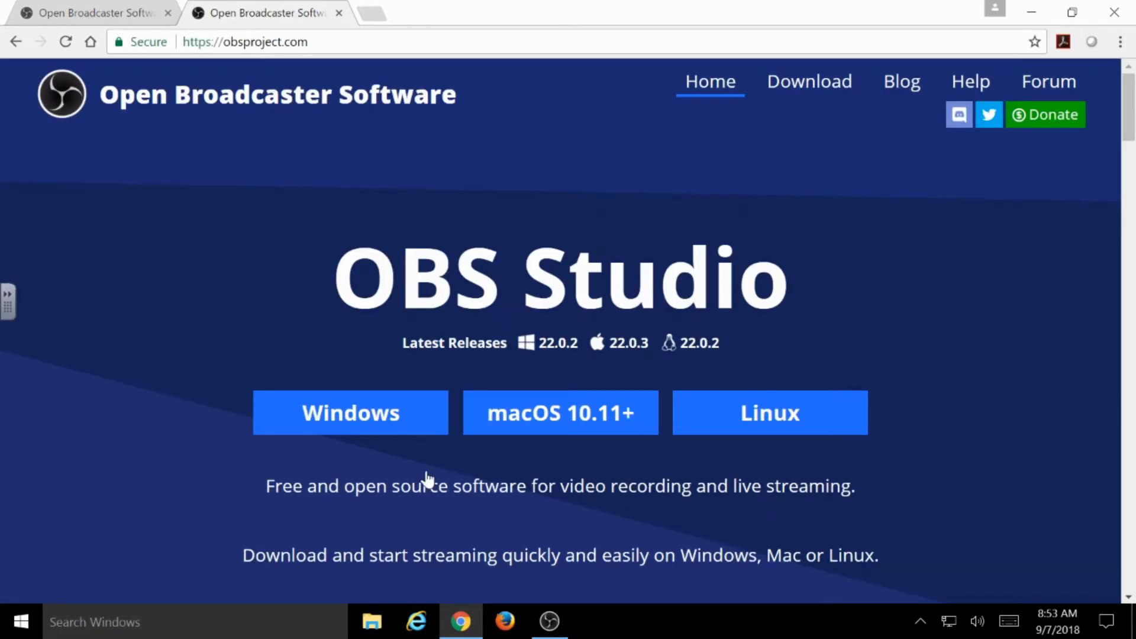
- Show the downloaded OBS Studio installer in its Downloads folder
left_click(350, 412)
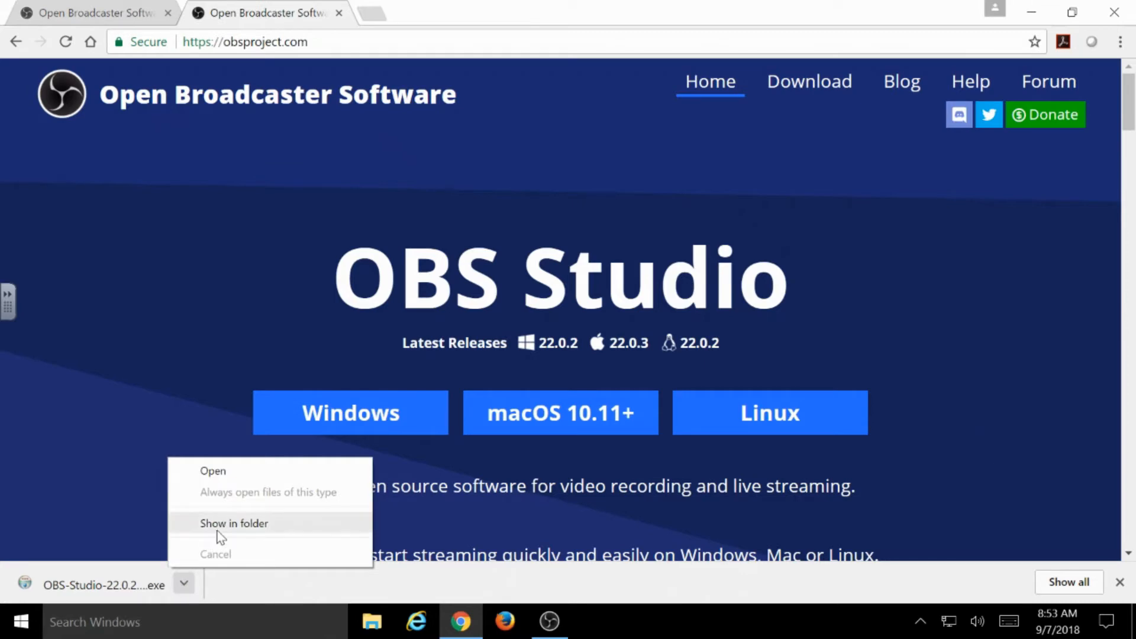
left_click(234, 523)
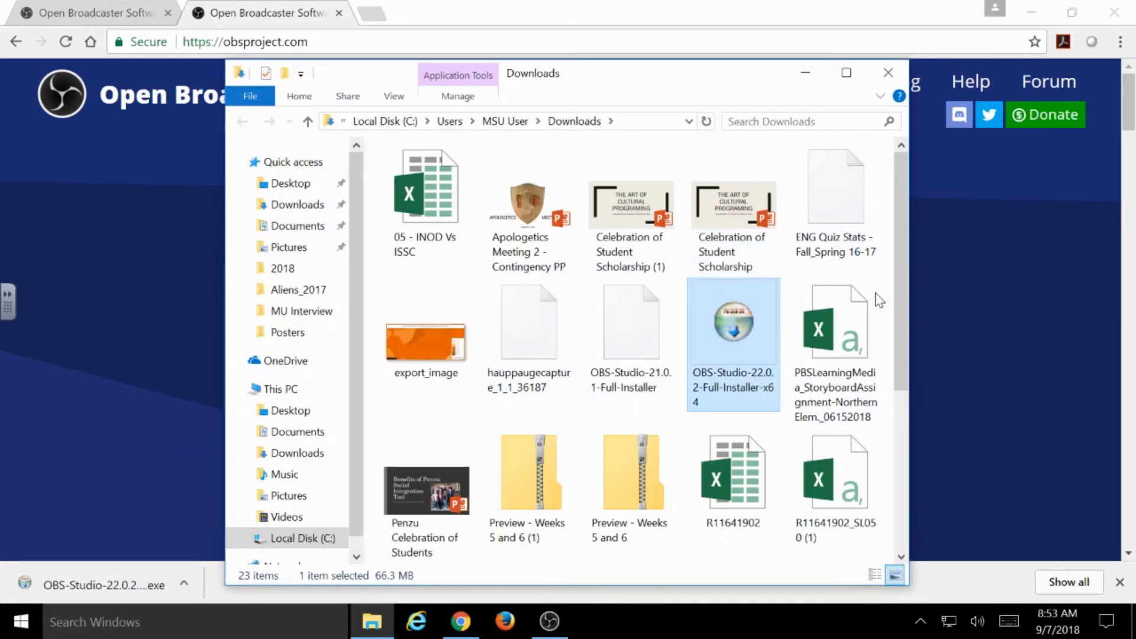
mouse_move(750, 324)
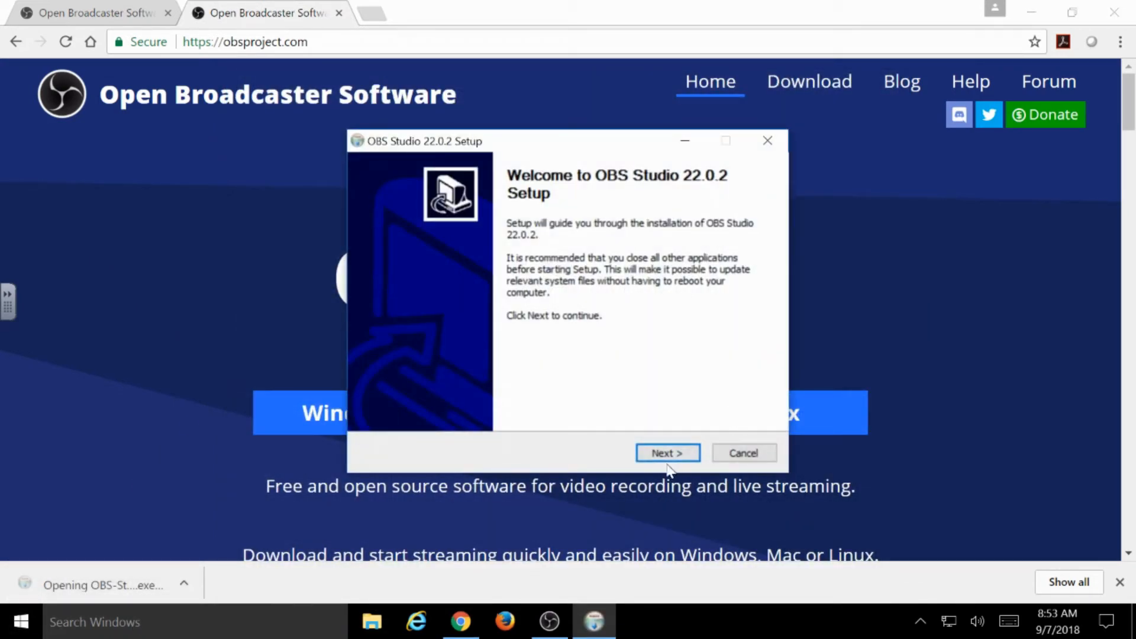
- Continue past the setup welcome page and dismiss the 'OBS already running' warning
left_click(666, 453)
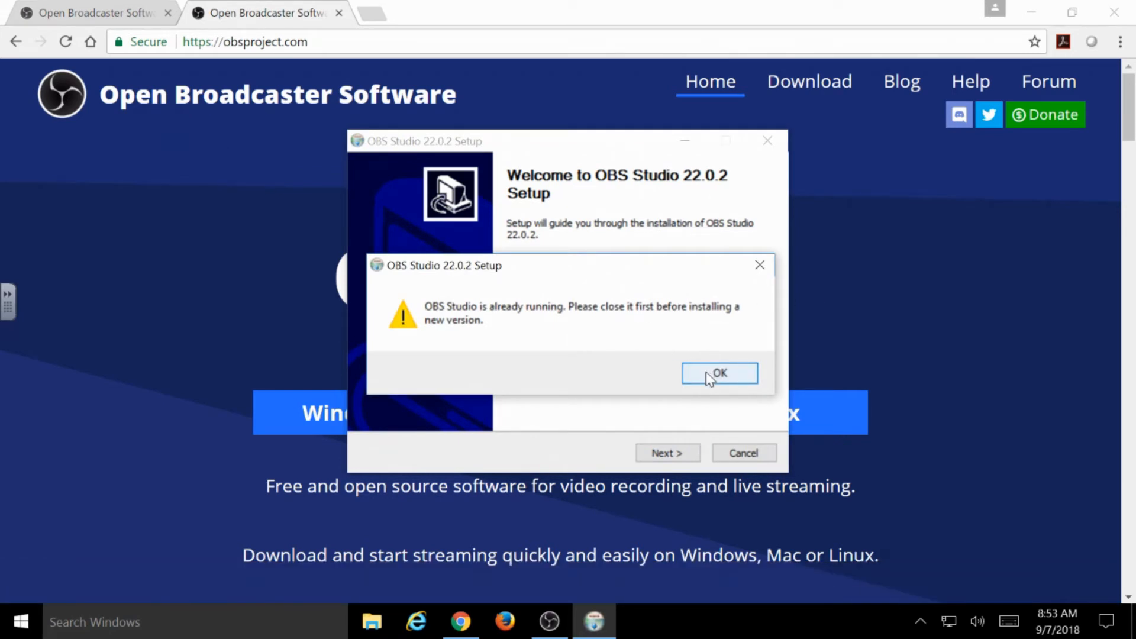
left_click(718, 372)
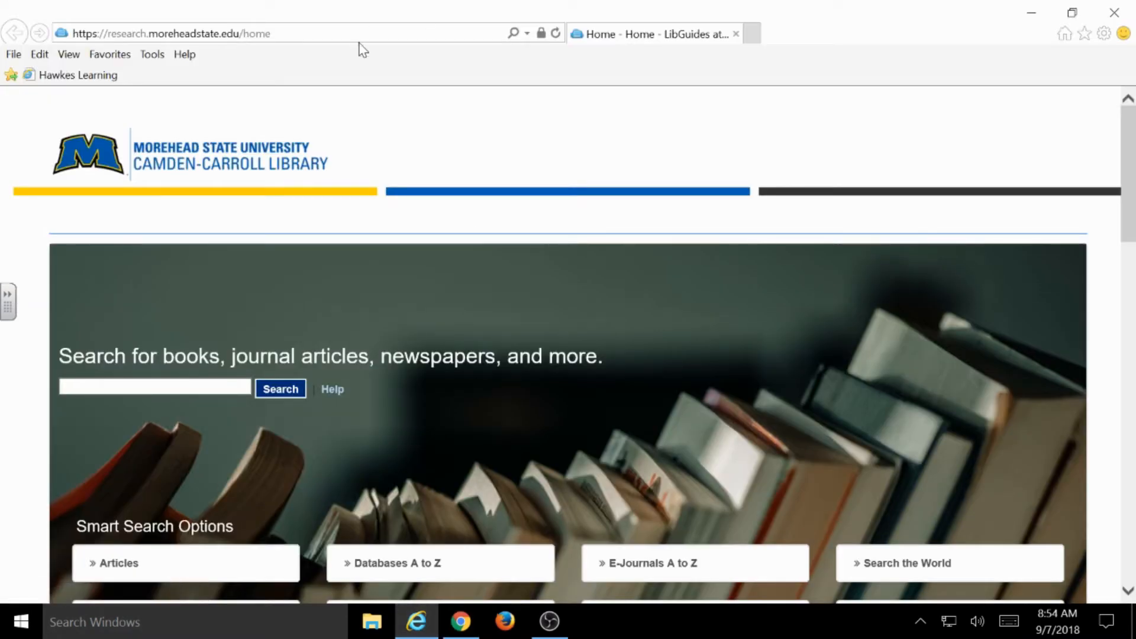
- Go to obsproject.com/visual-studio-2017-runtimes and bring up options for the 64-bit link
left_click(166, 33)
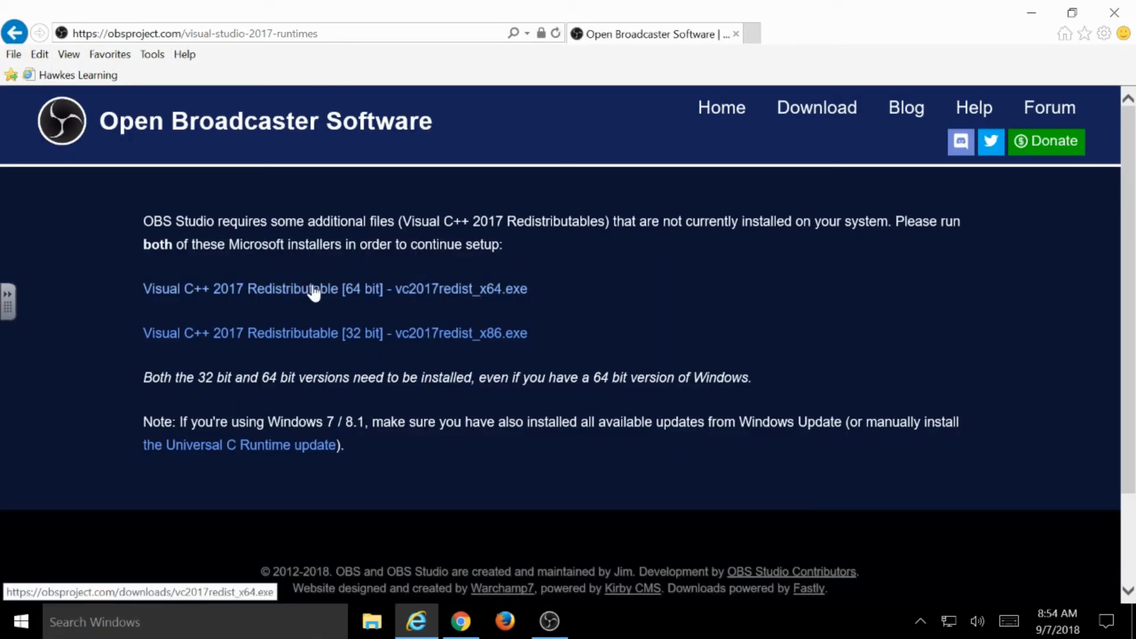
right_click(315, 289)
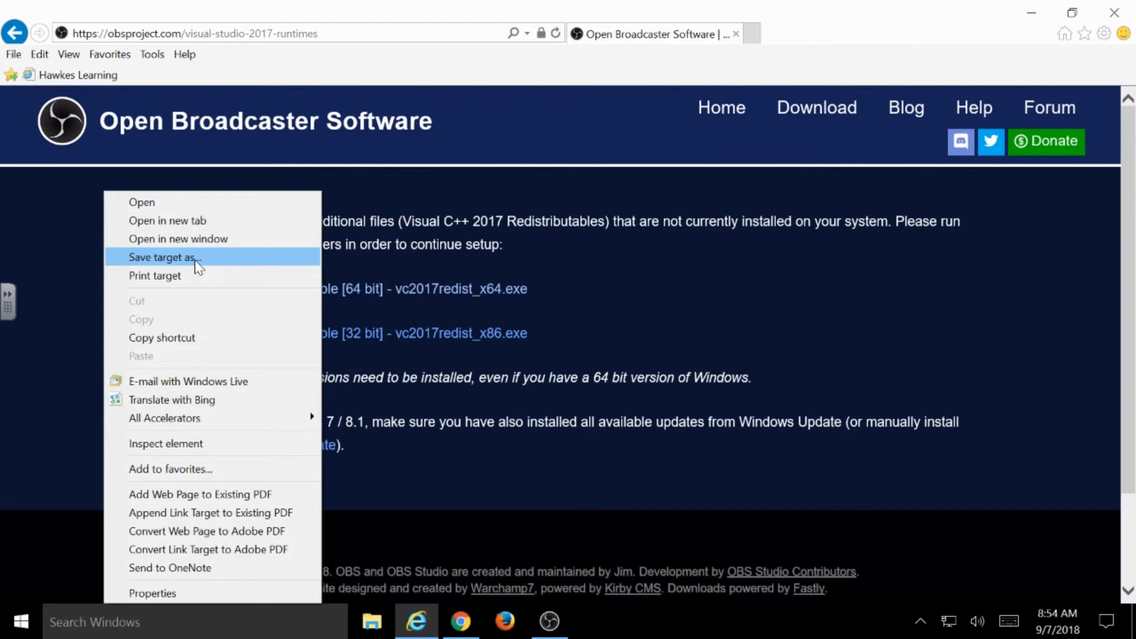
mouse_move(212, 261)
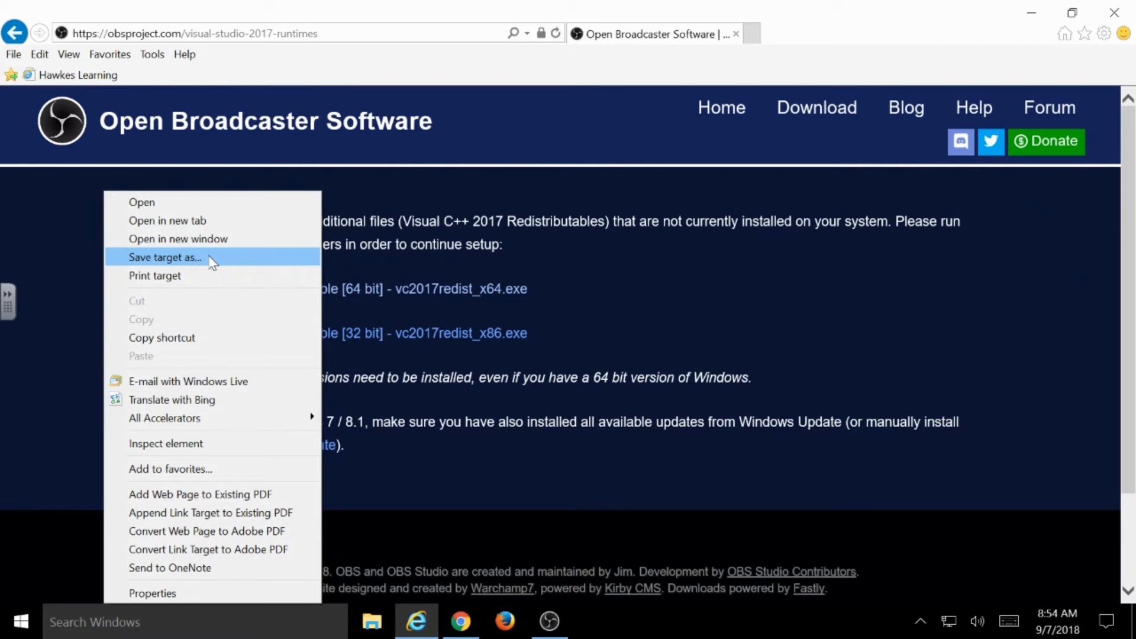
mouse_move(188, 260)
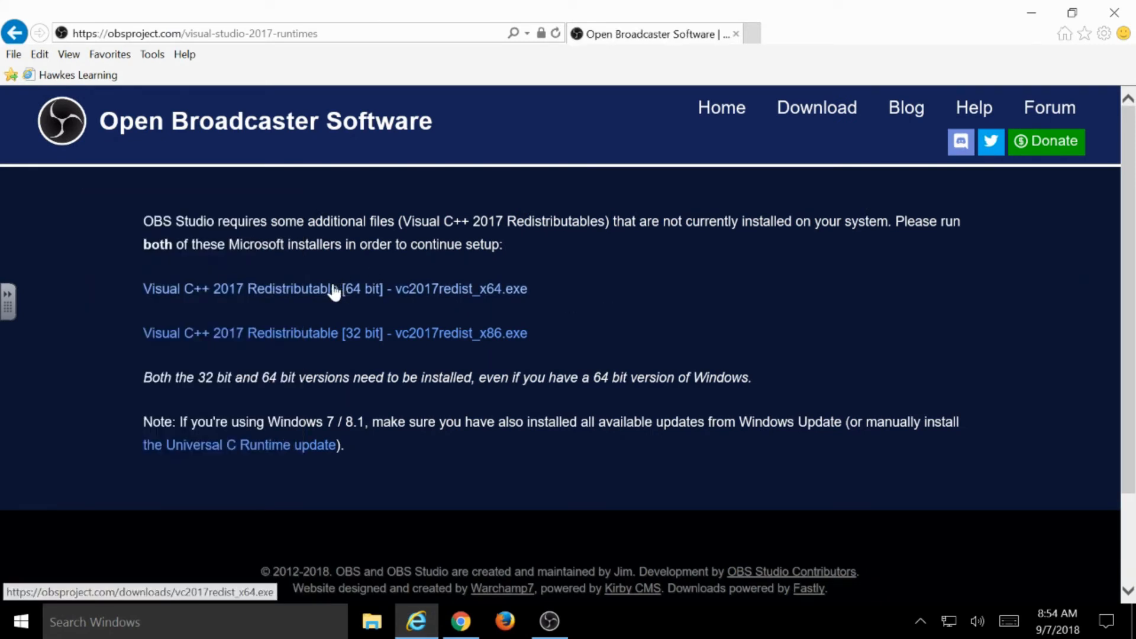
- Run vc2017redist_x64.exe from the page, then close its Modify Setup window
left_click(335, 289)
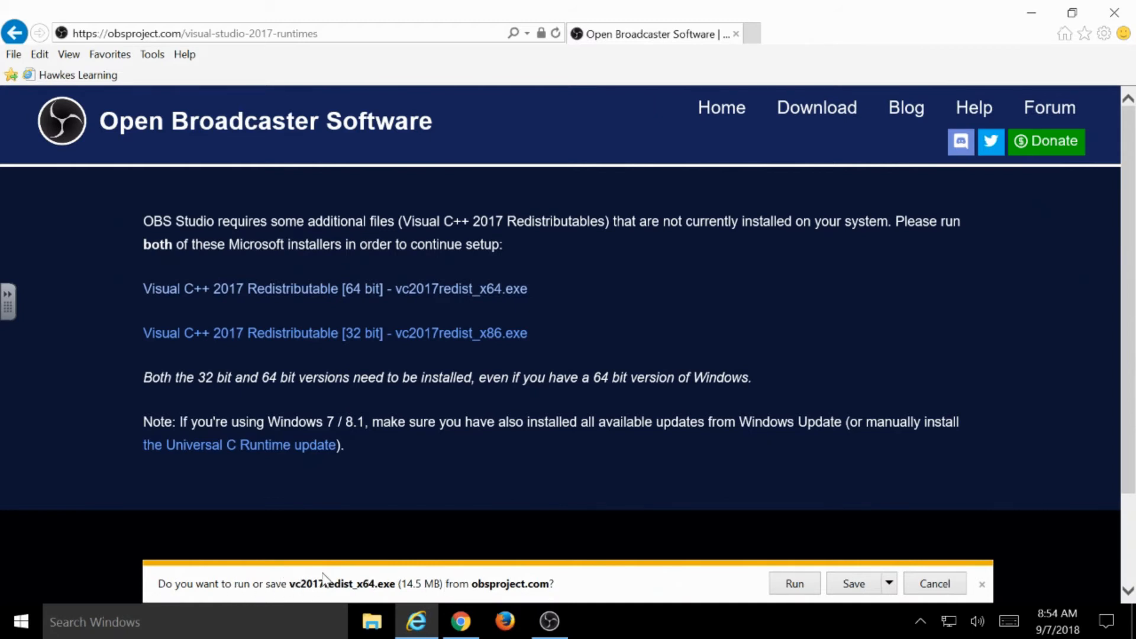
mouse_move(285, 590)
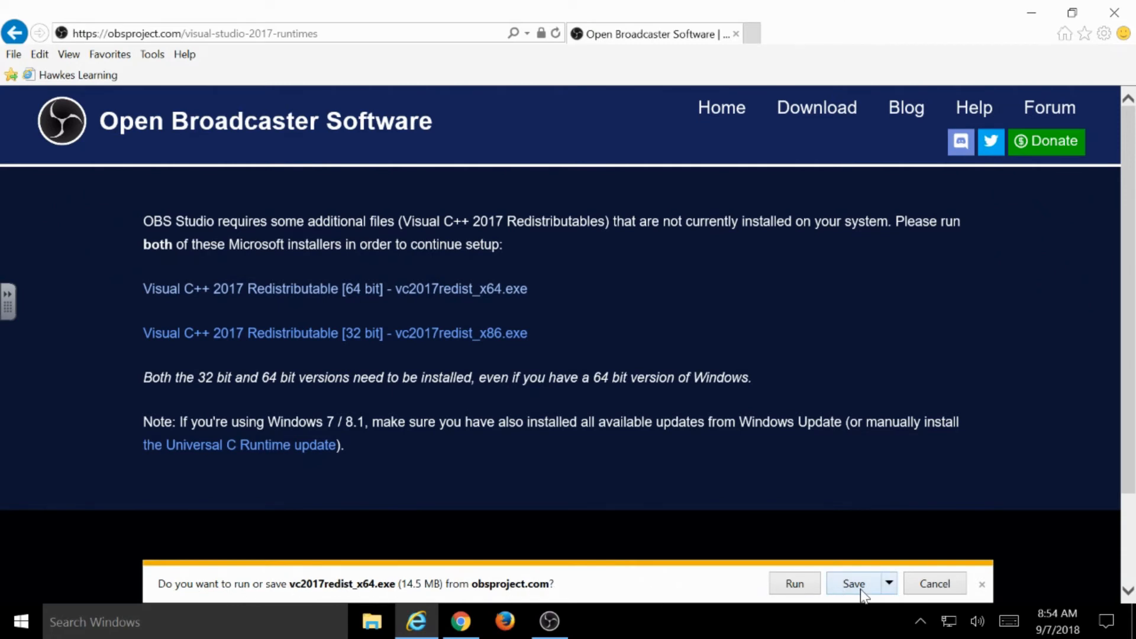
mouse_move(849, 593)
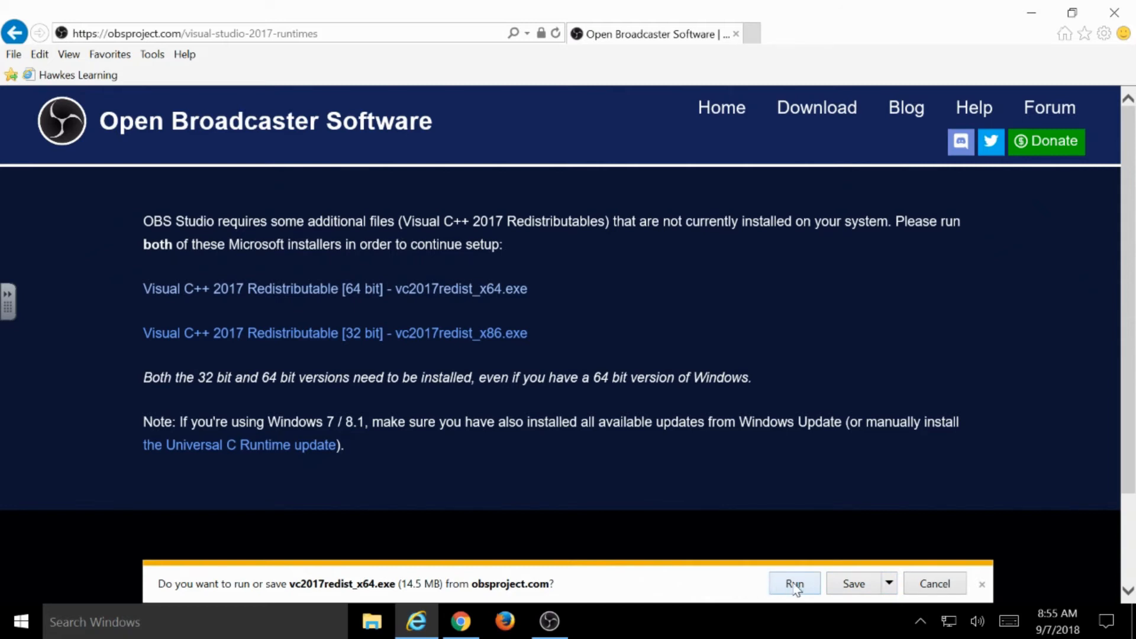
left_click(794, 584)
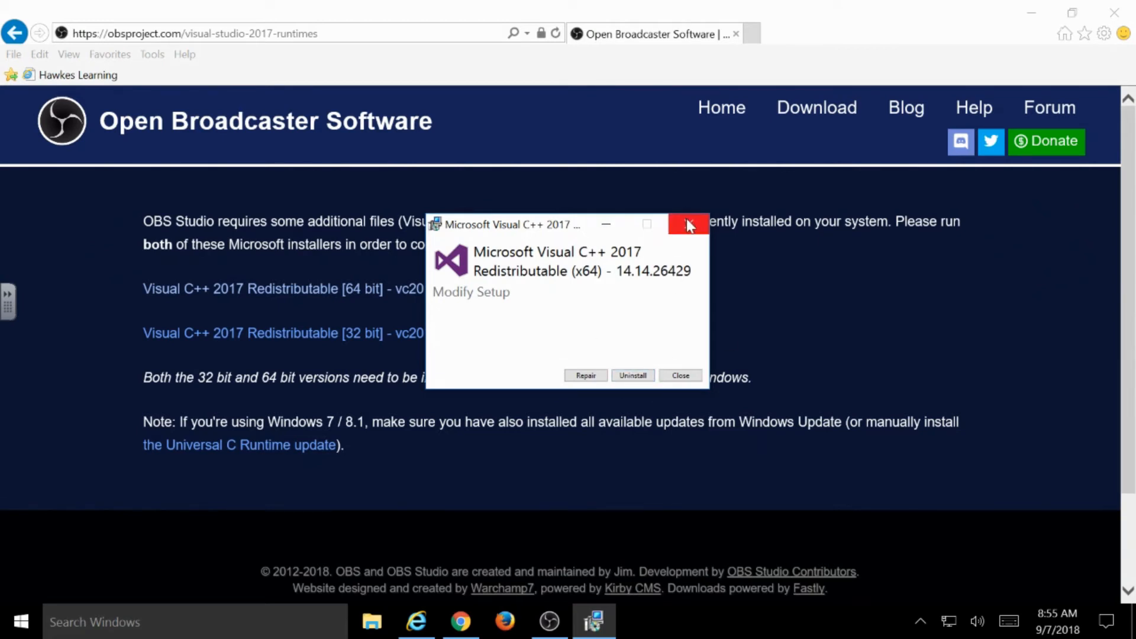
left_click(686, 224)
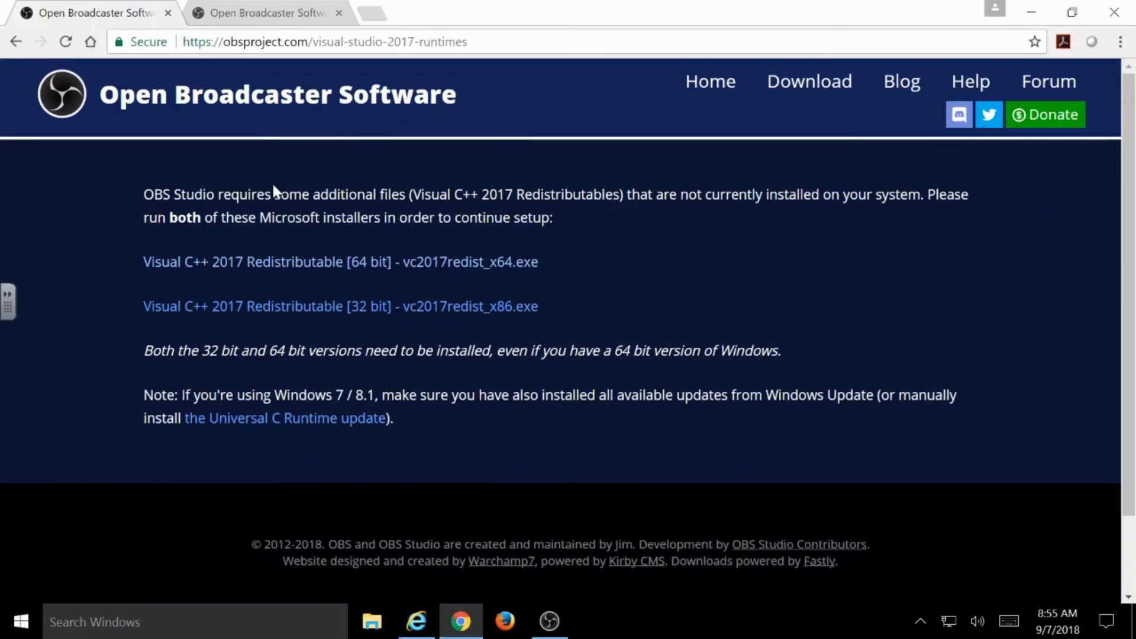
mouse_move(281, 454)
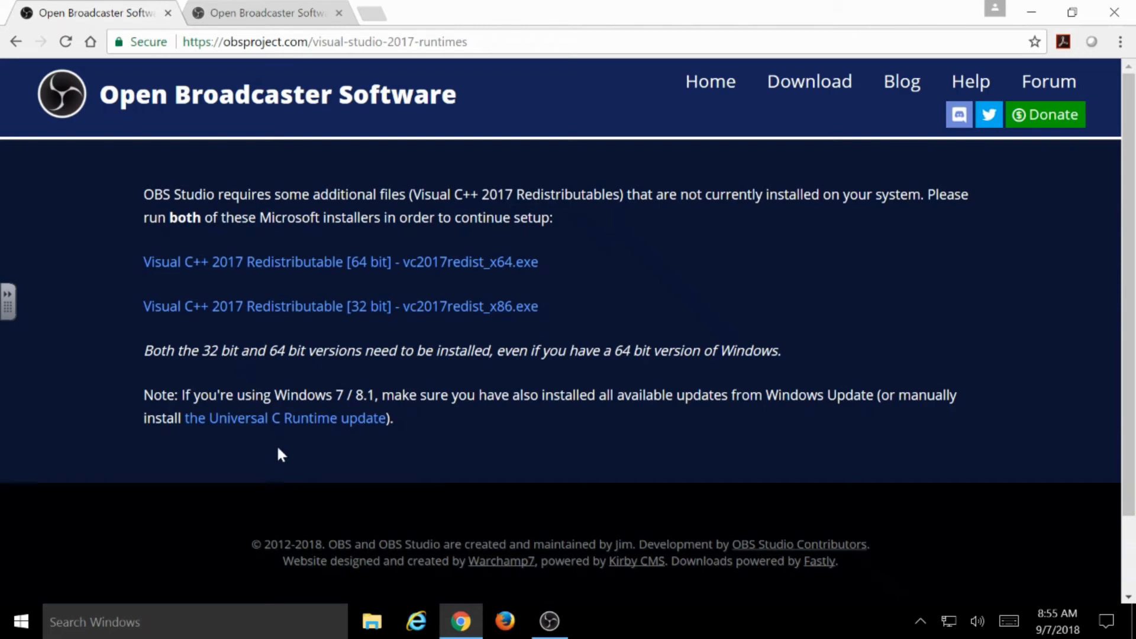
- Follow the 'the Universal C Runtime update' link to Microsoft's support article
left_click(287, 417)
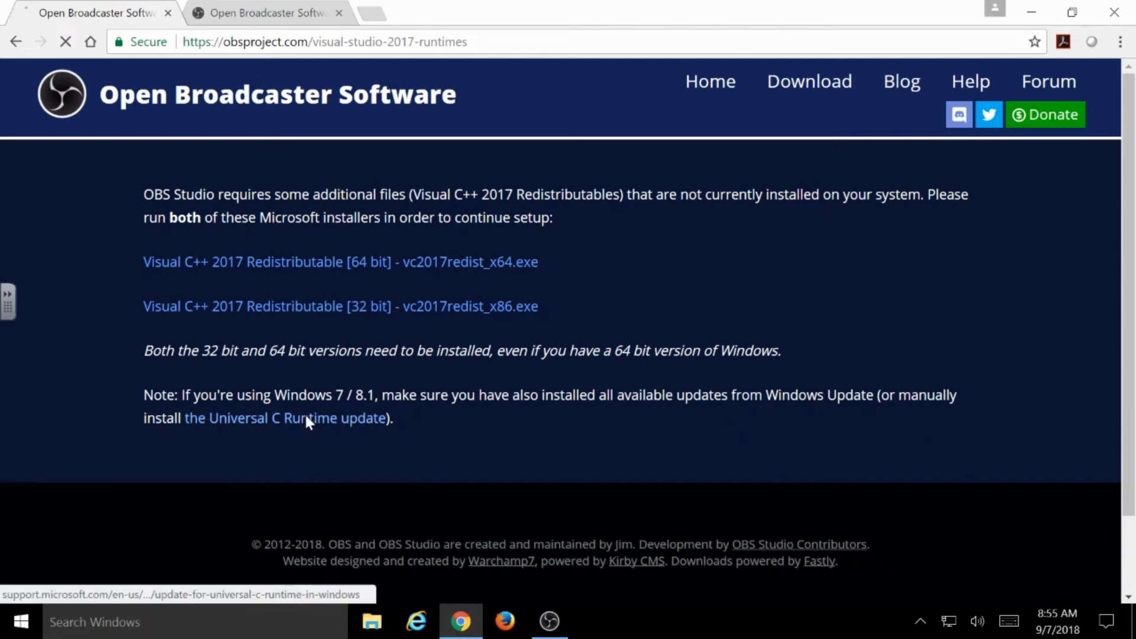
- Scroll the support article down to the Method 2: Microsoft Download Center package table
left_click(285, 418)
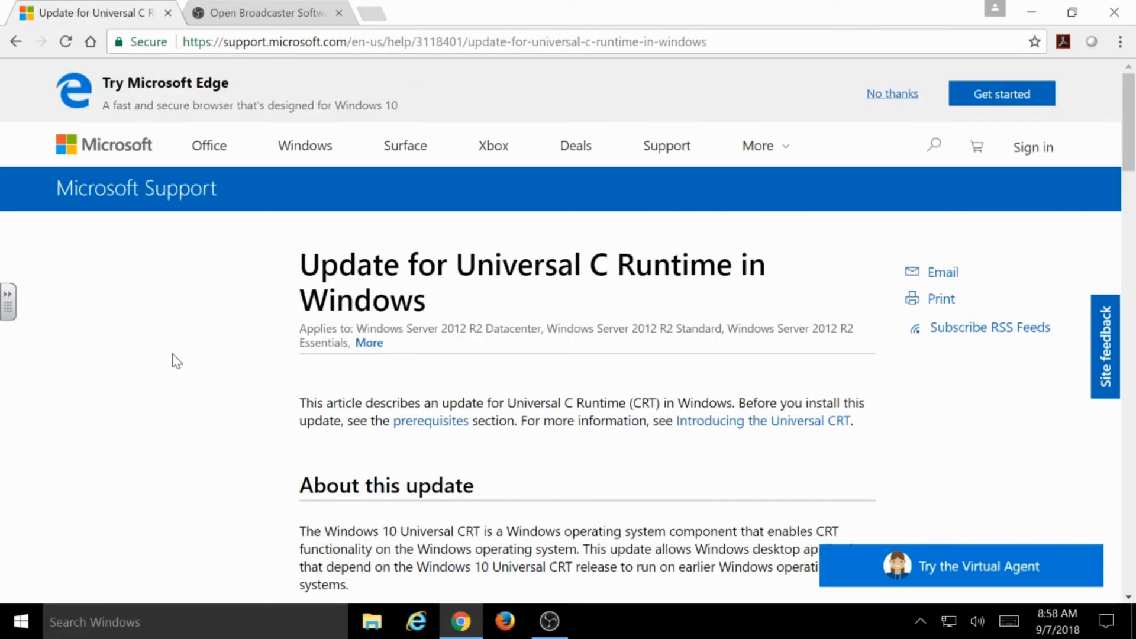
mouse_move(138, 376)
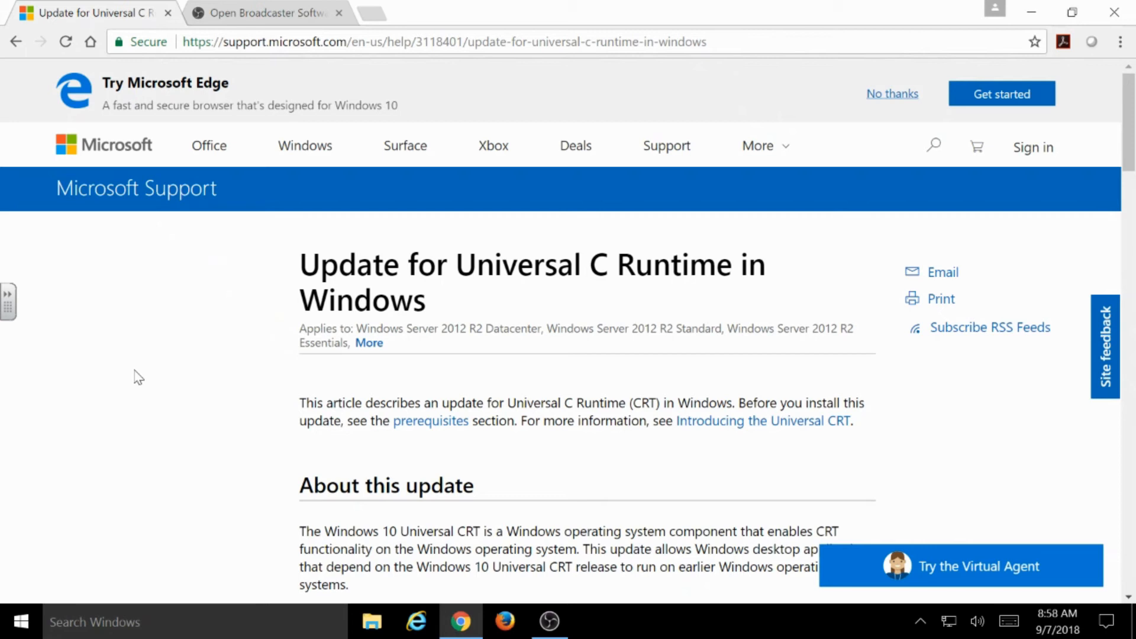
scroll("down", 3)
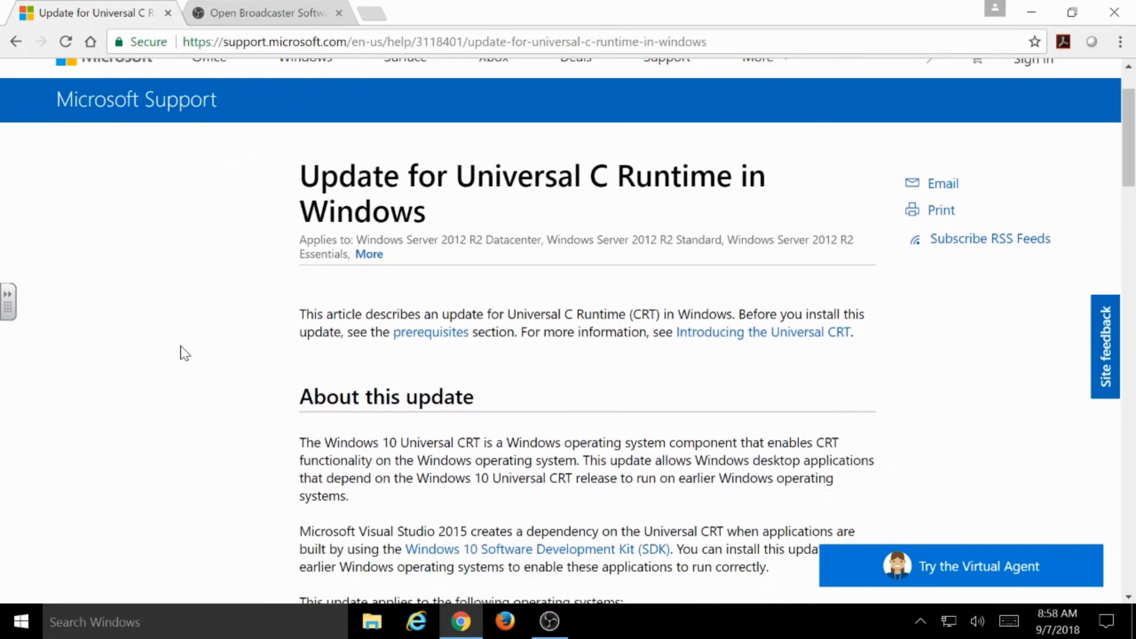
scroll("down", 3)
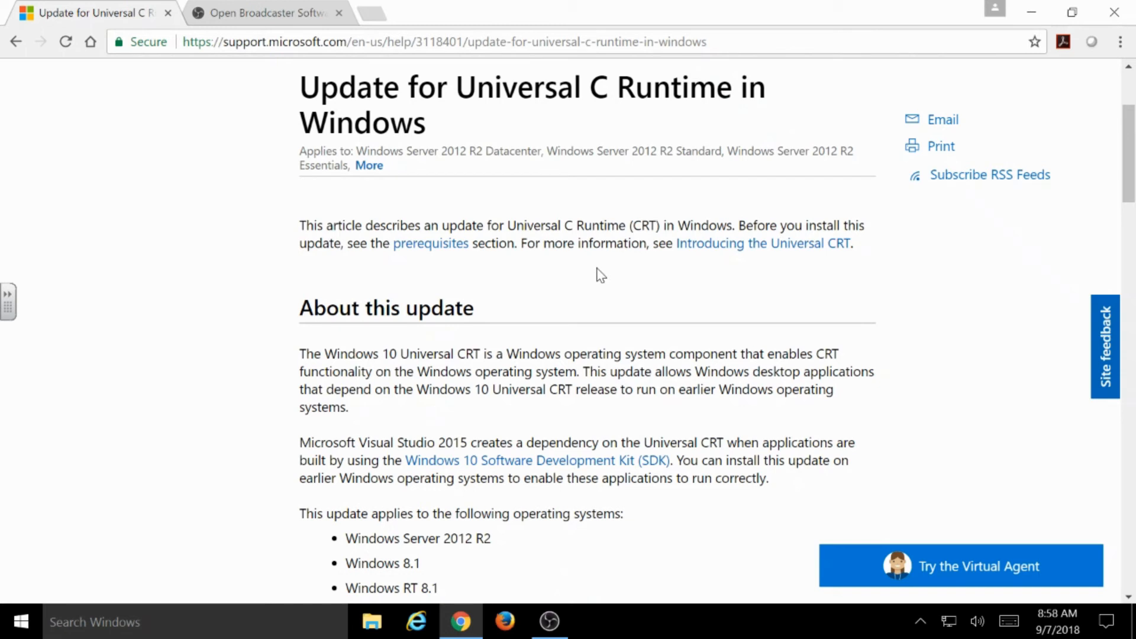
mouse_move(139, 366)
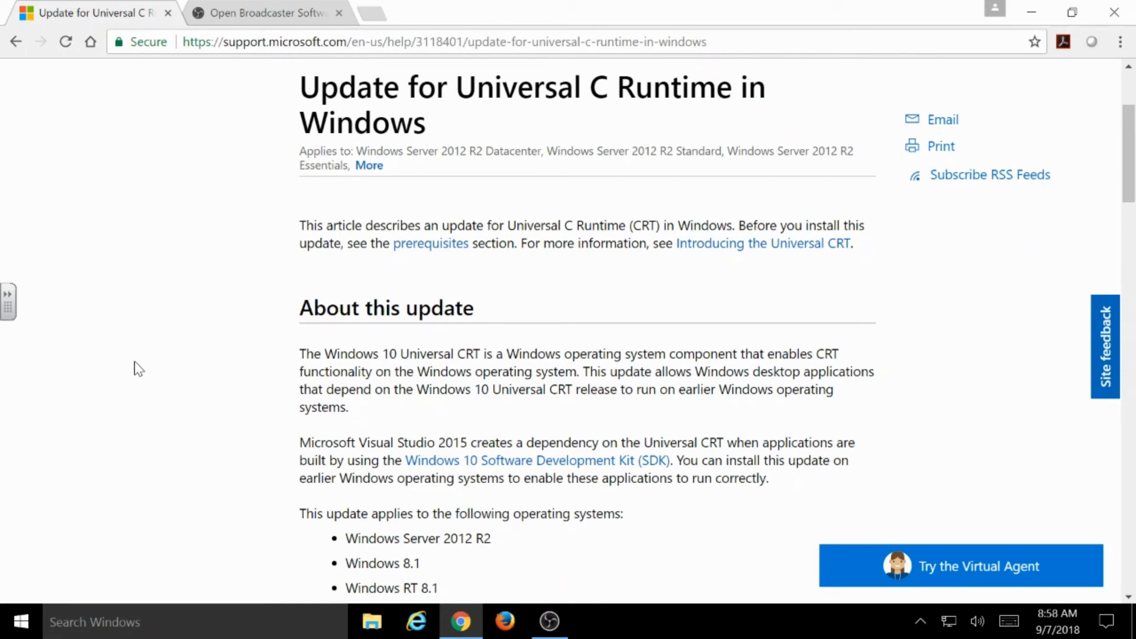
mouse_move(284, 396)
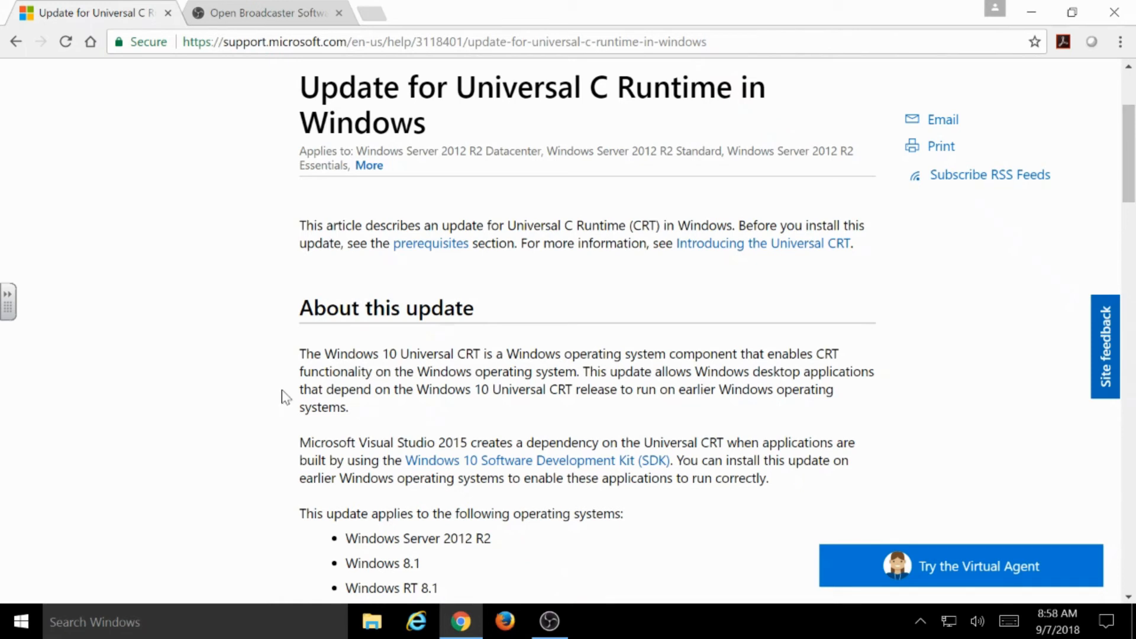
mouse_move(548, 622)
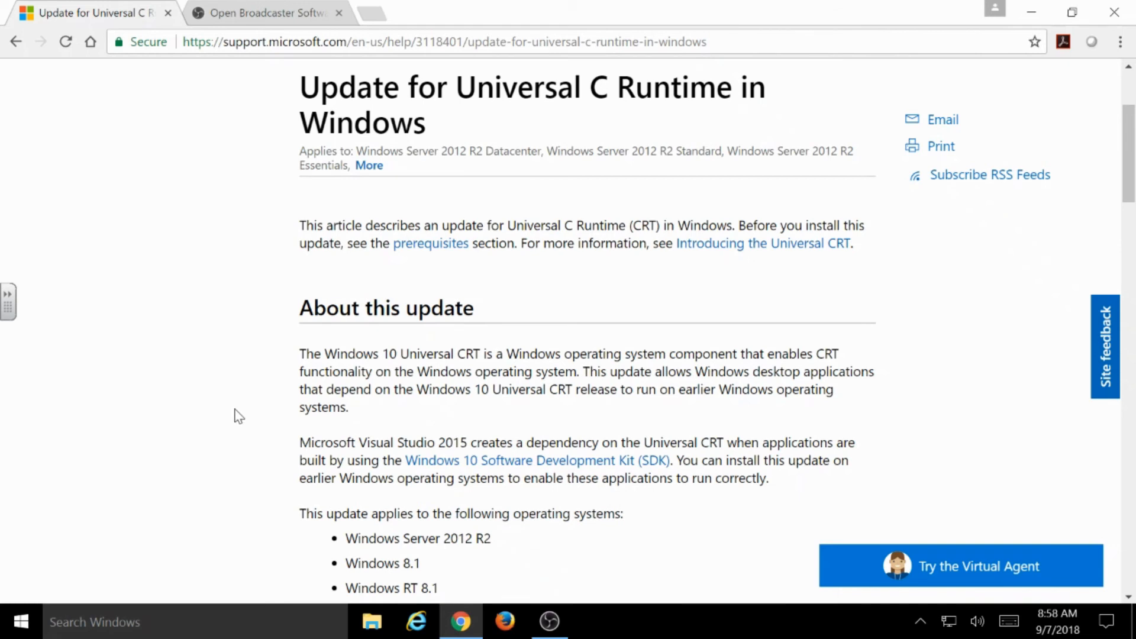
scroll("down", 3)
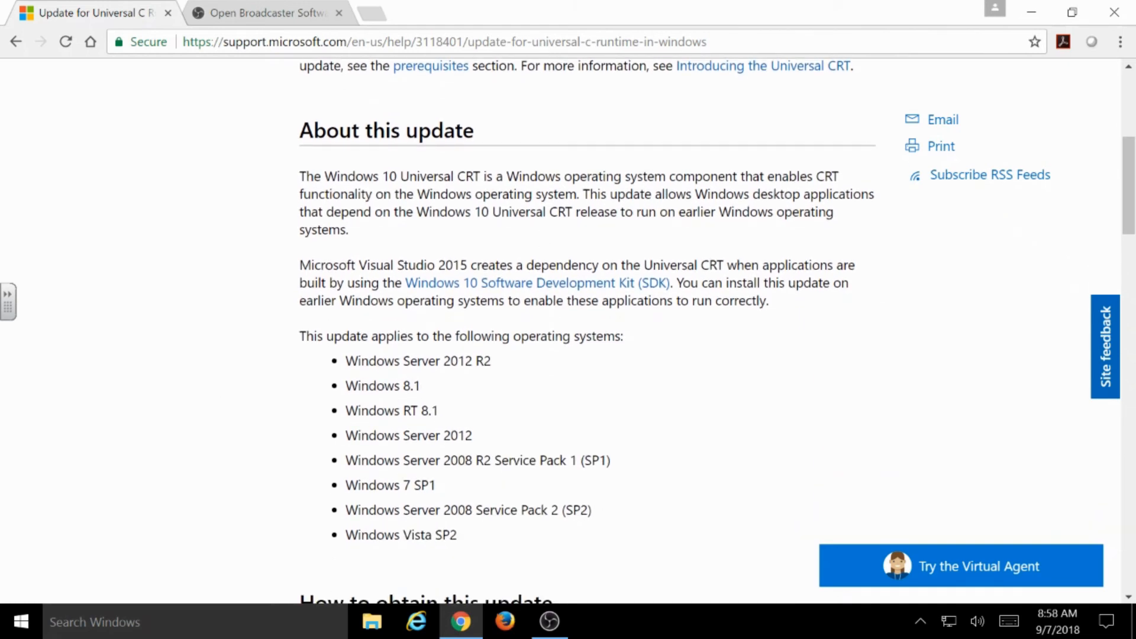
scroll("down", 3)
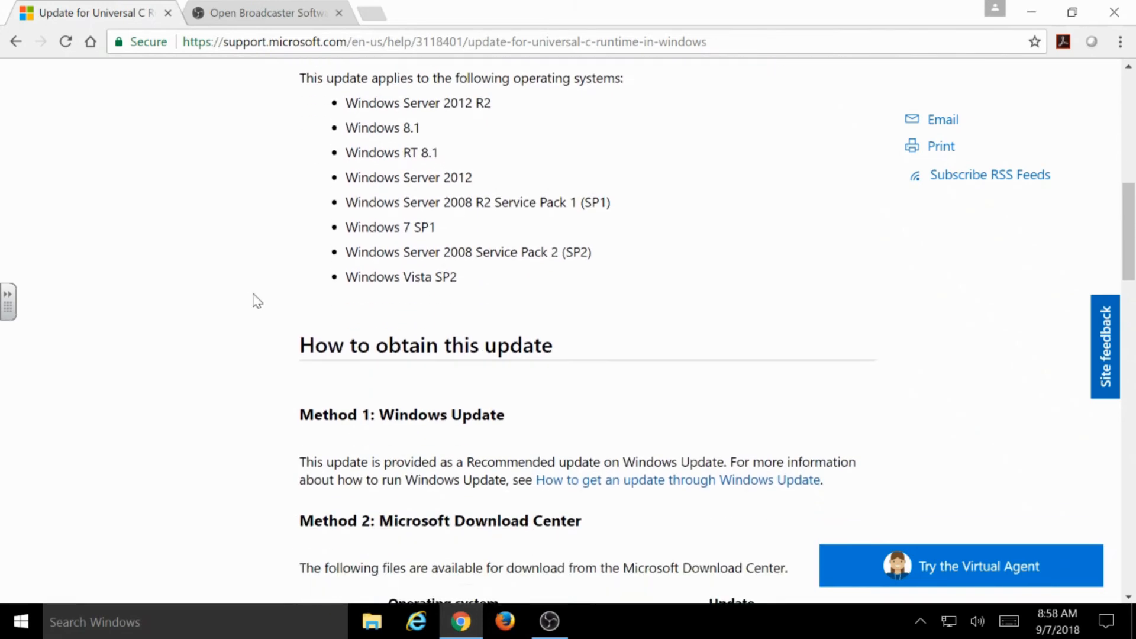
scroll("down", 3)
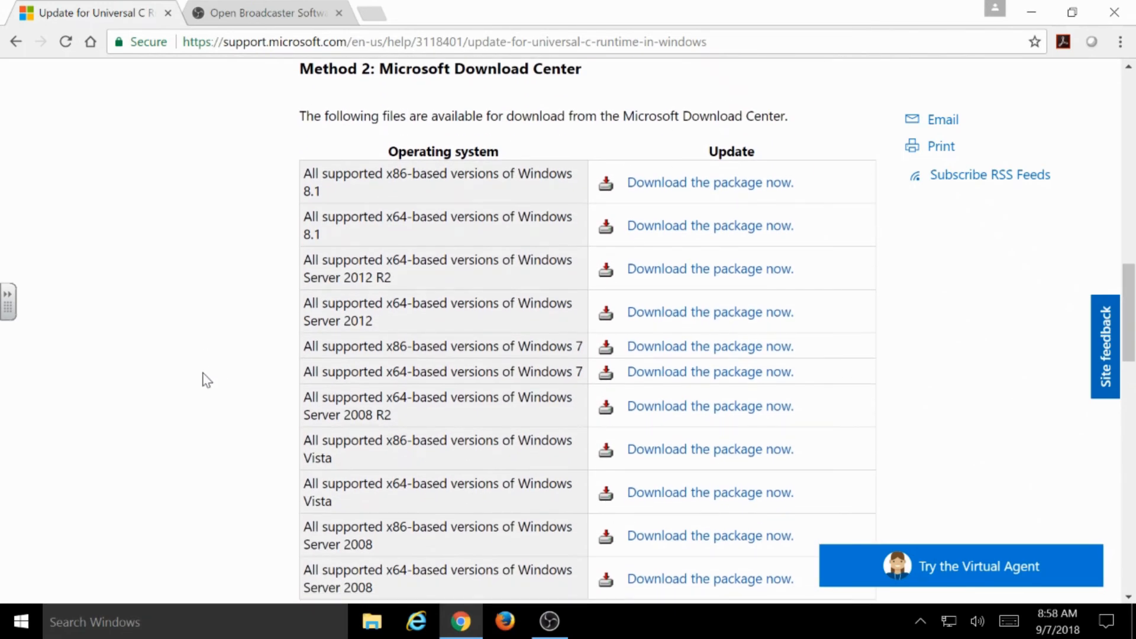
mouse_move(243, 400)
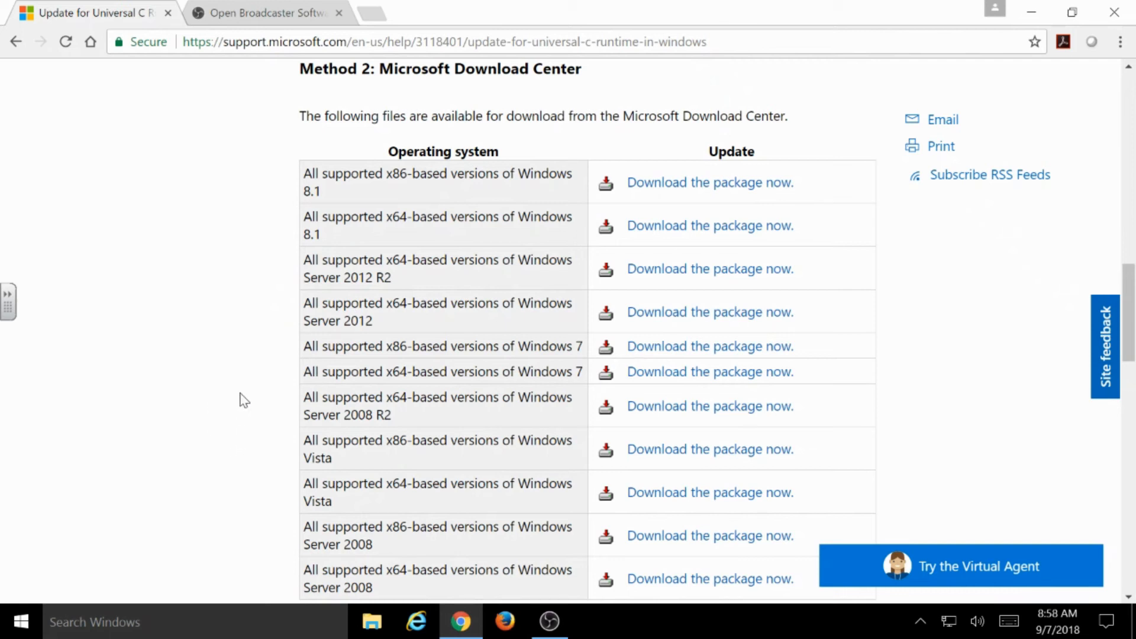
mouse_move(212, 341)
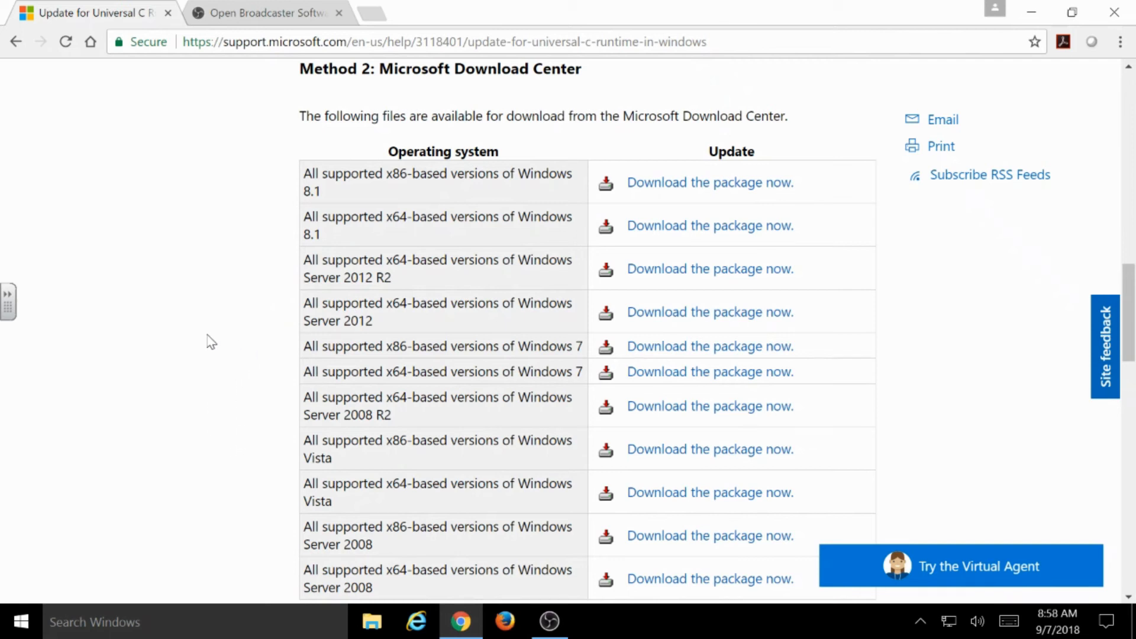
mouse_move(199, 379)
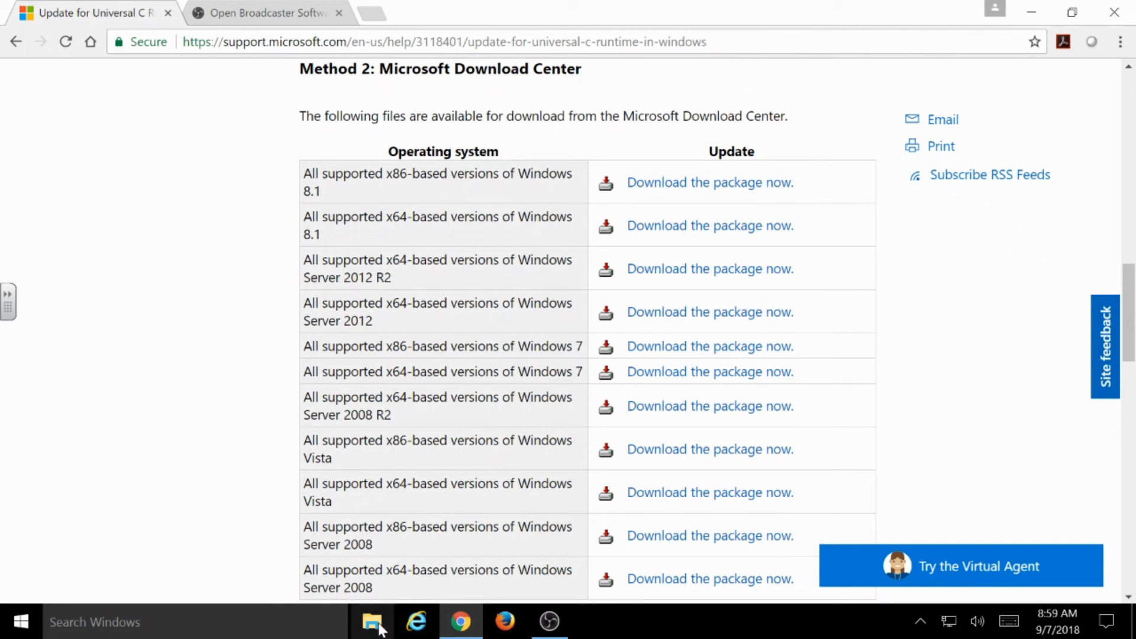
- Open This PC from the taskbar File Explorer and bring up its context menu with Properties
left_click(372, 621)
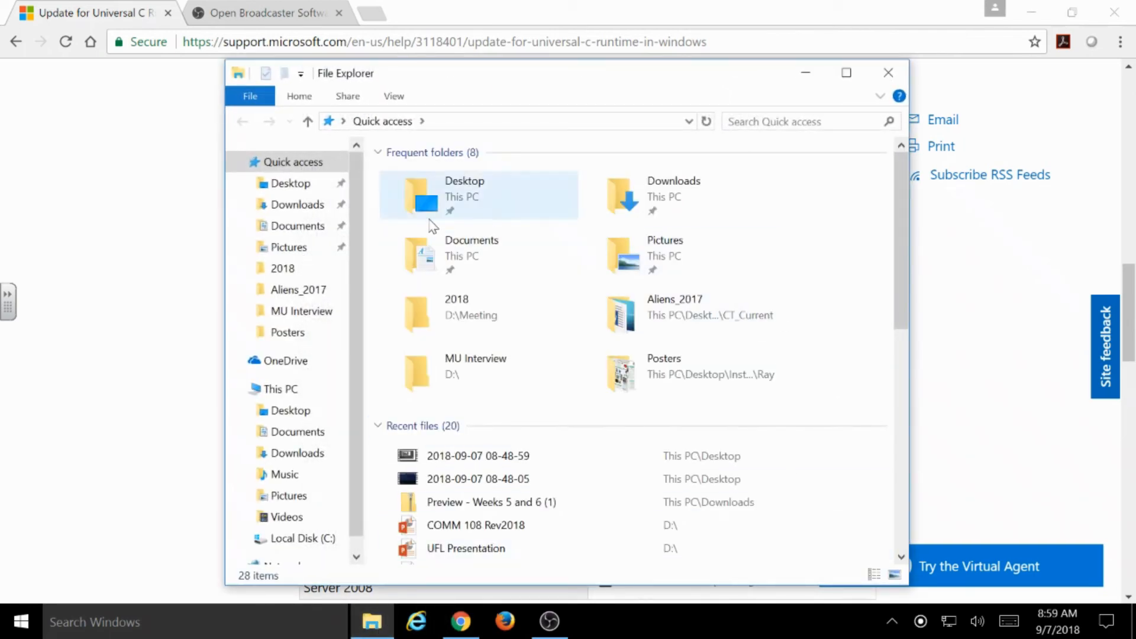
left_click(279, 389)
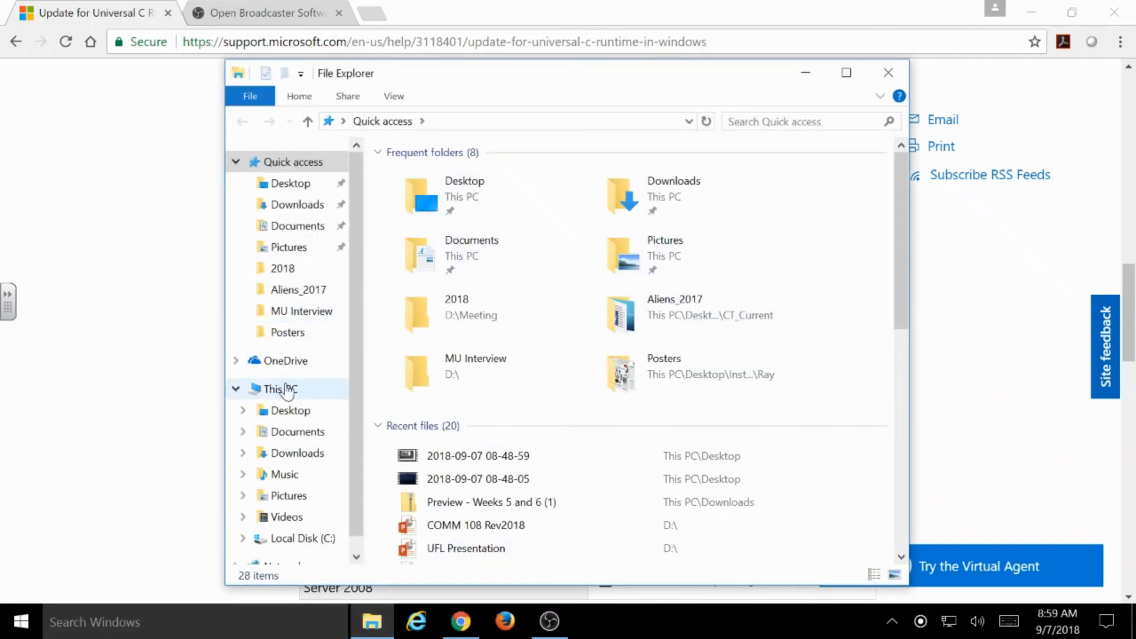
left_click(278, 390)
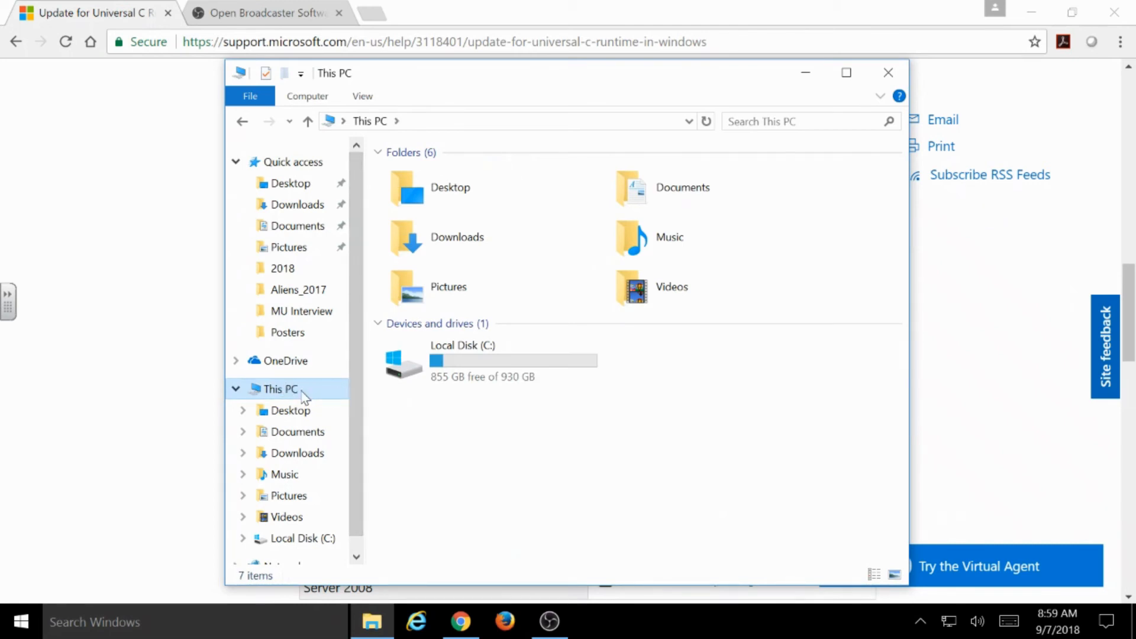
mouse_move(310, 395)
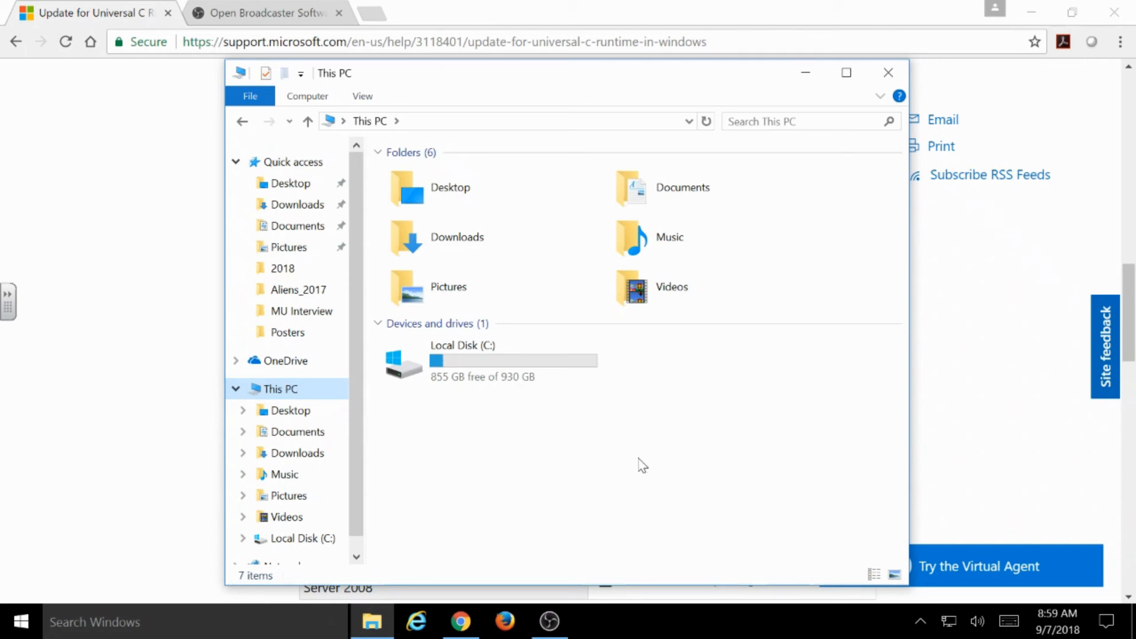
mouse_move(604, 479)
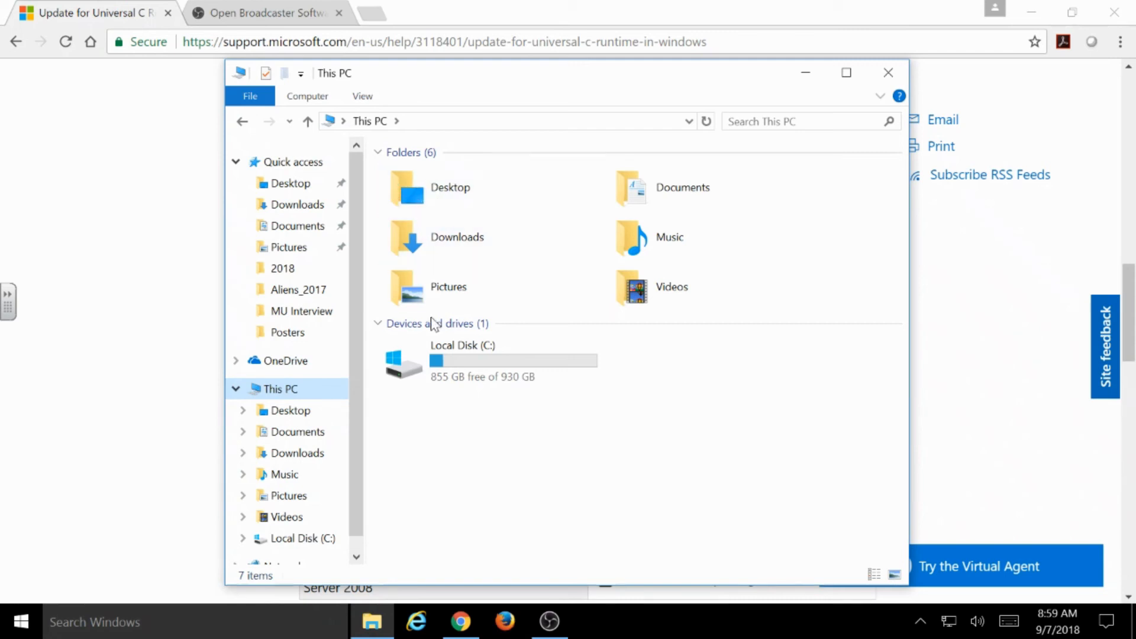
mouse_move(486, 442)
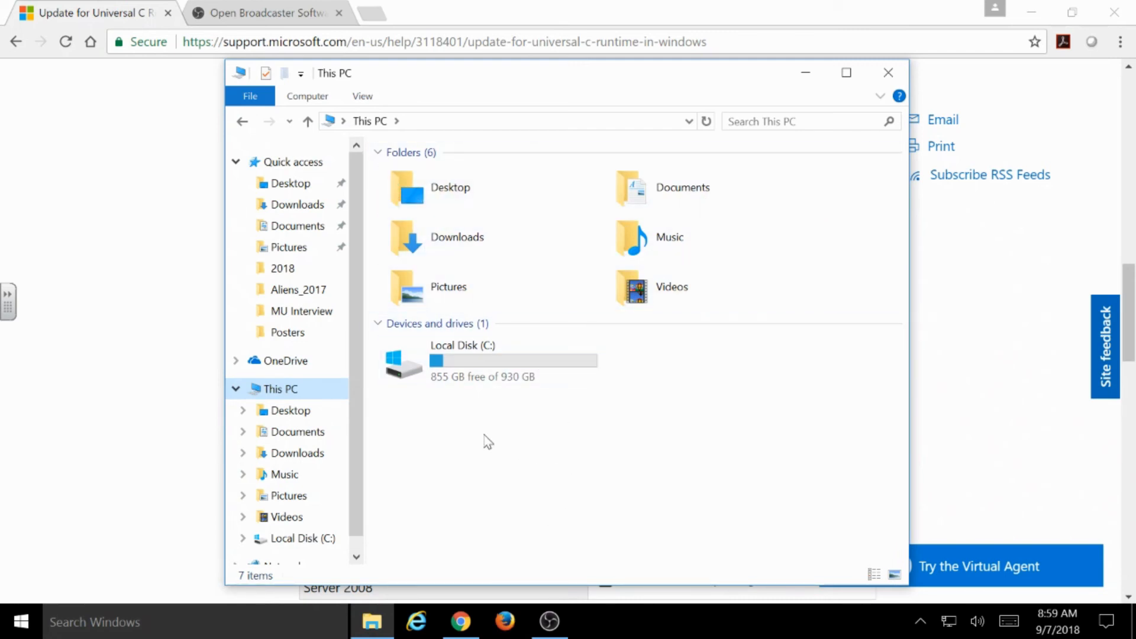
right_click(486, 441)
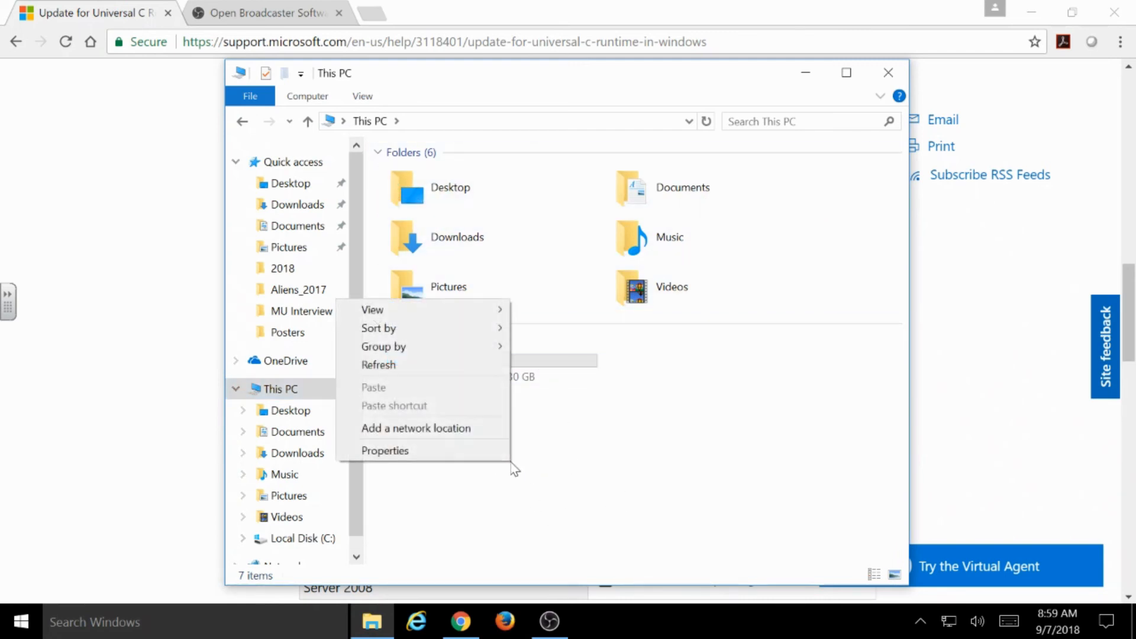
- View the computer's system information, confirming a 64-bit operating system
left_click(385, 451)
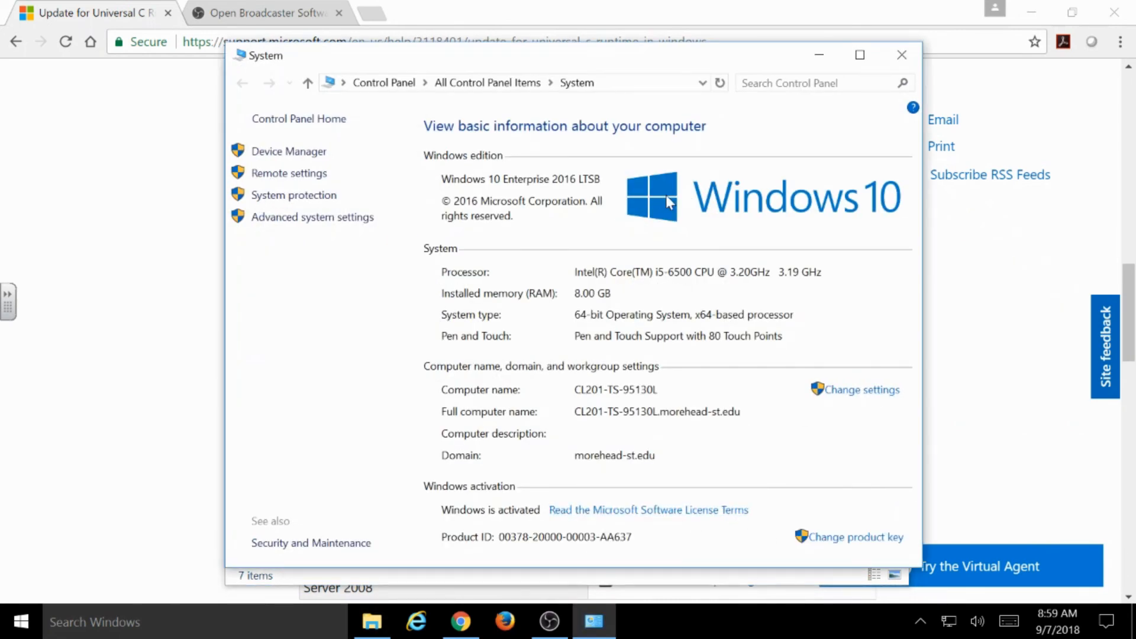
mouse_move(463, 190)
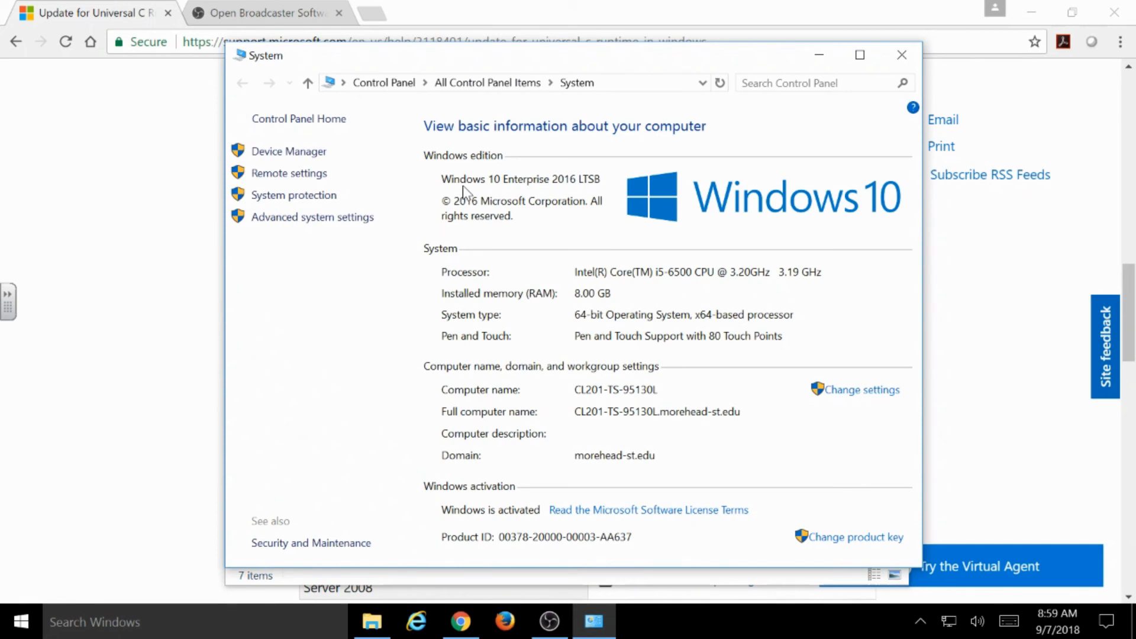
mouse_move(537, 187)
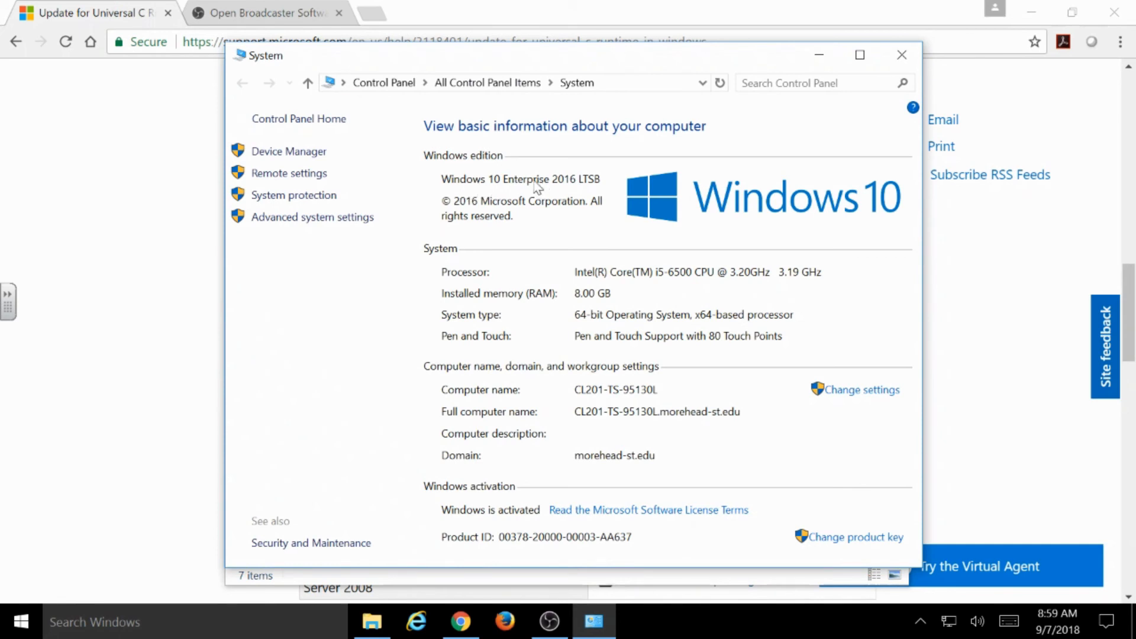
mouse_move(471, 322)
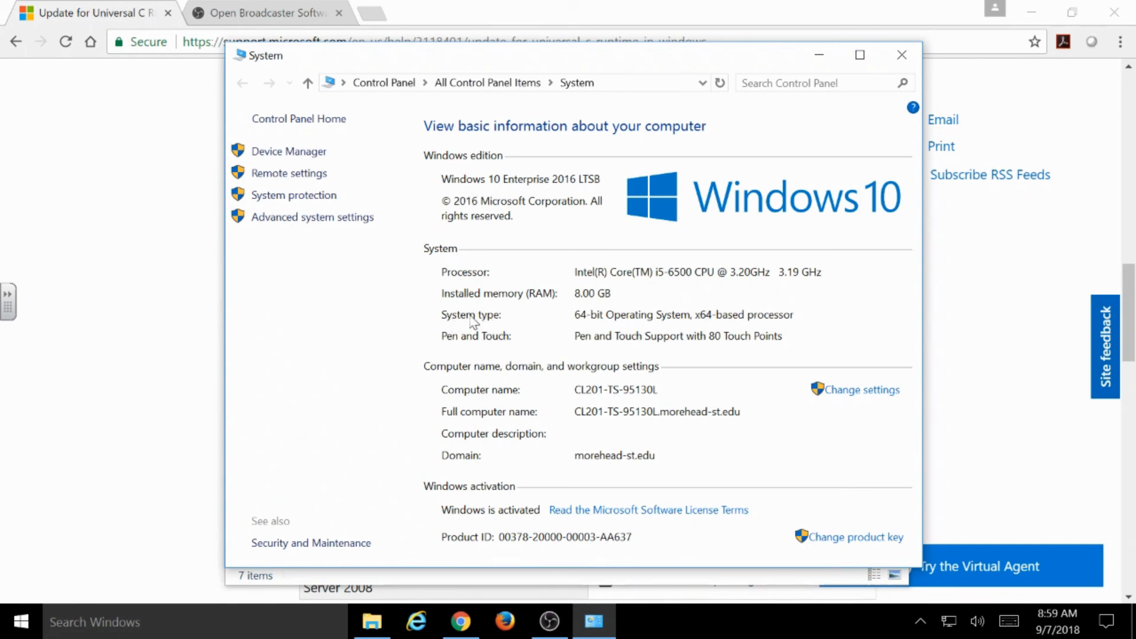
mouse_move(703, 327)
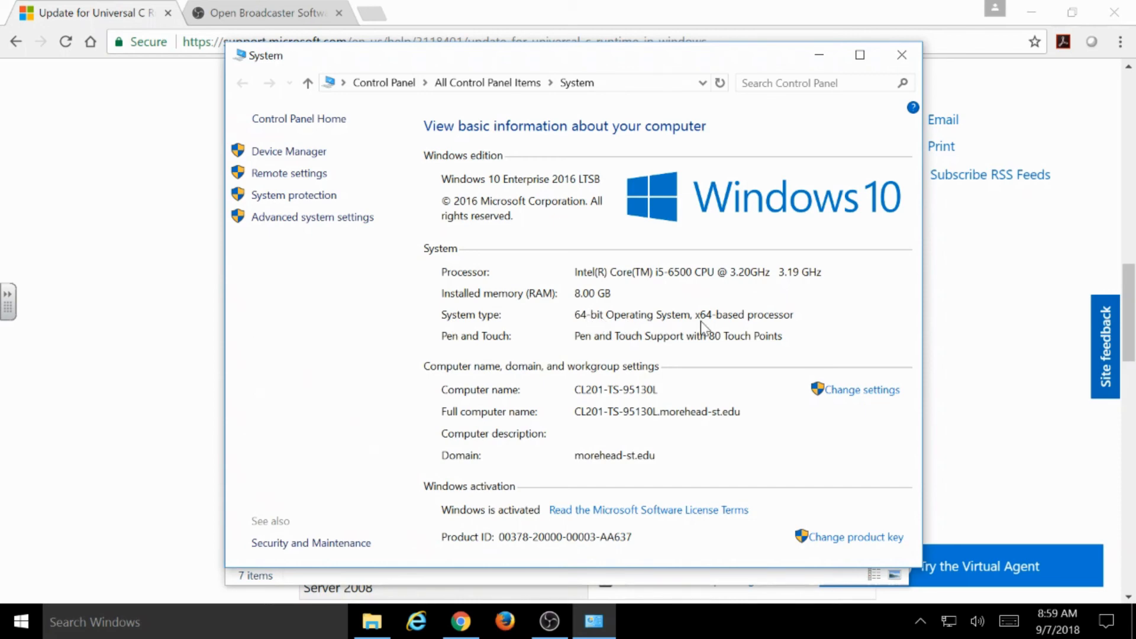
mouse_move(585, 326)
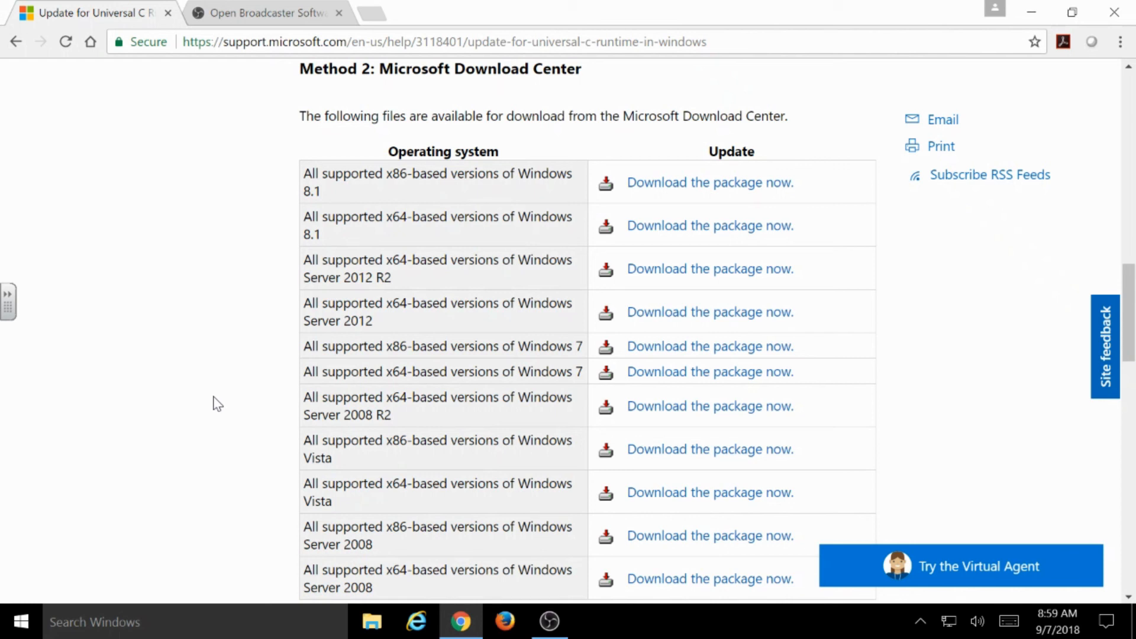
mouse_move(225, 354)
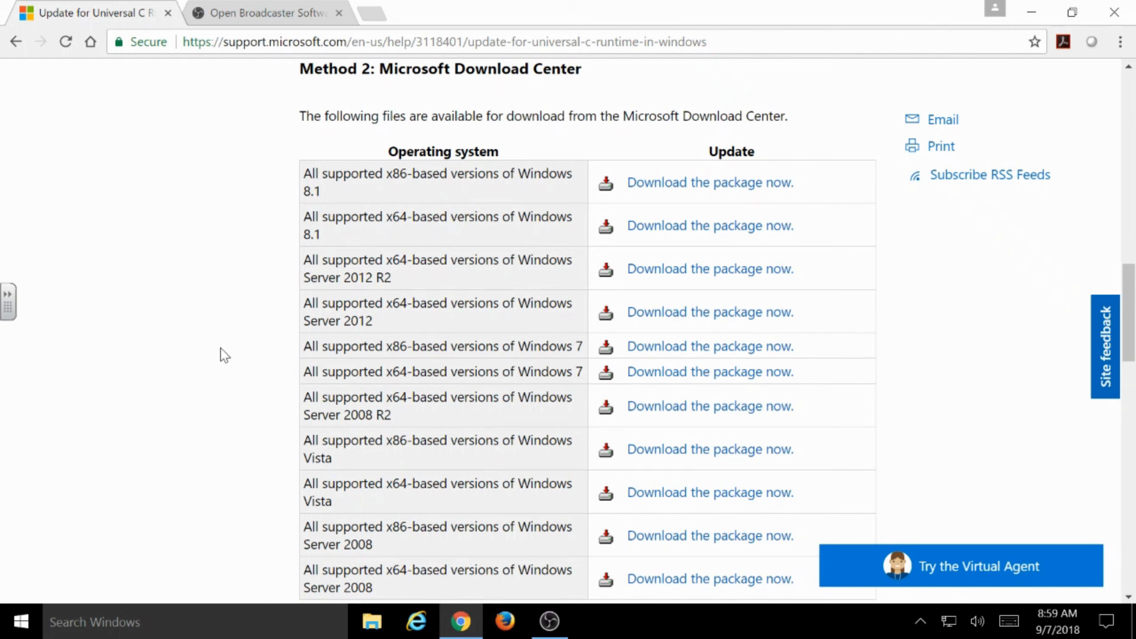
mouse_move(239, 371)
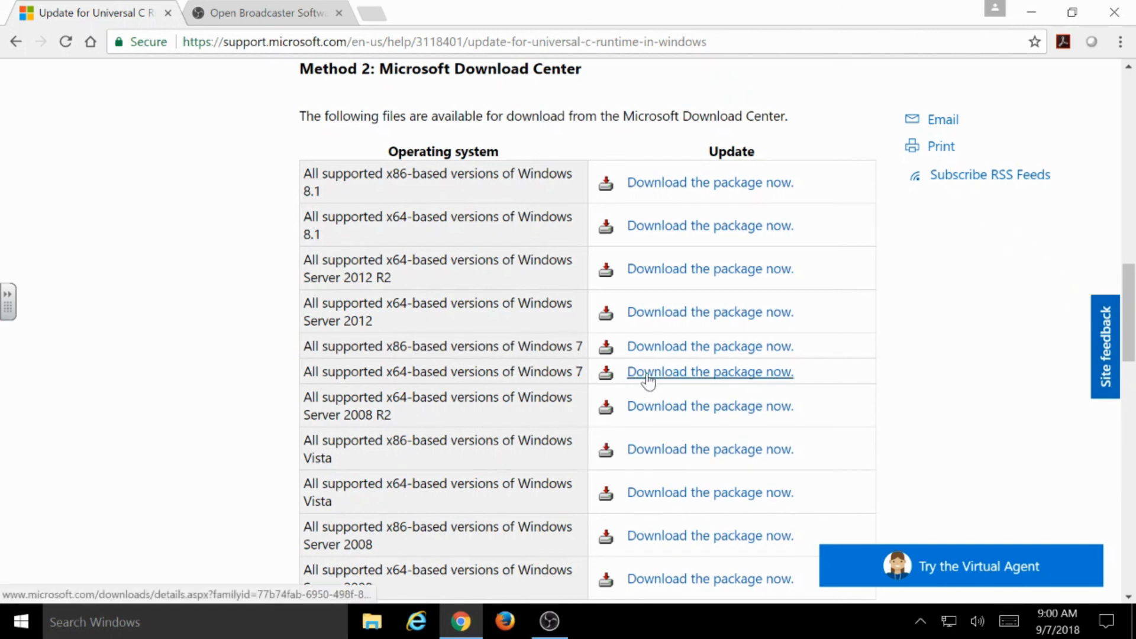
- Follow the download link for the x64-based Windows 7 Universal C Runtime package
left_click(710, 372)
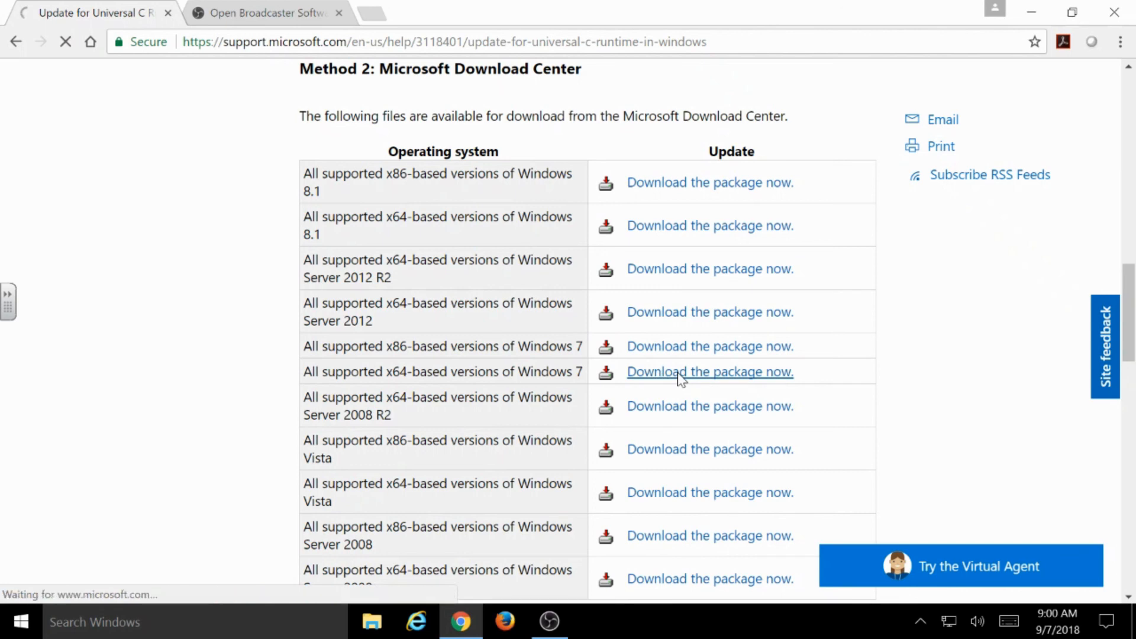
- Download the Update for Windows 7 x64 (KB3118401) in English from the Download Center
left_click(709, 372)
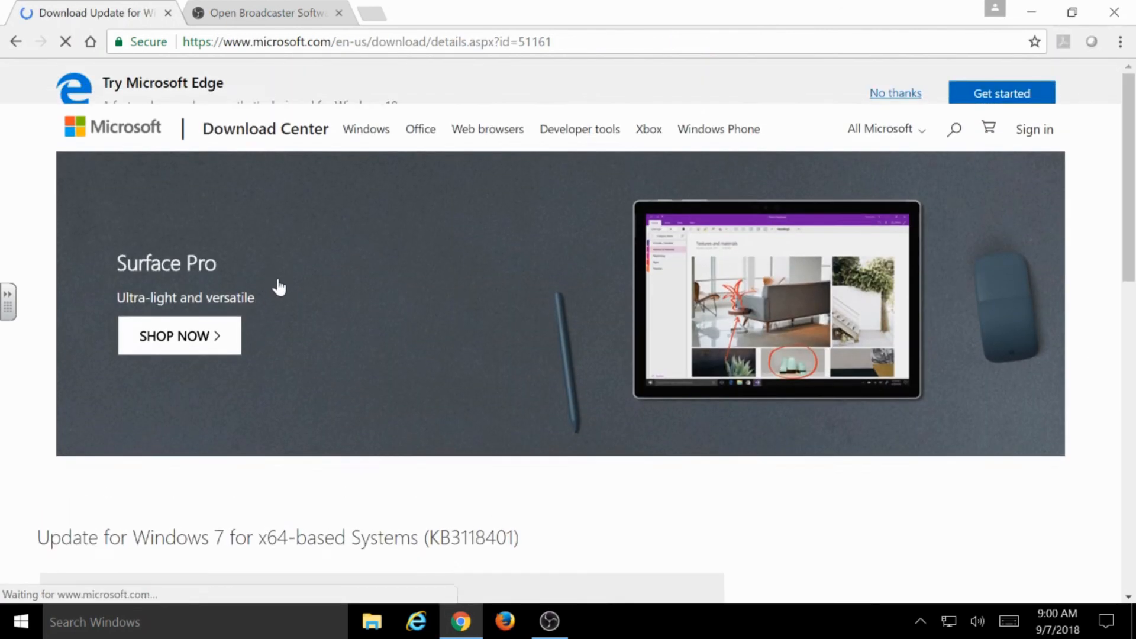
scroll("down", 3)
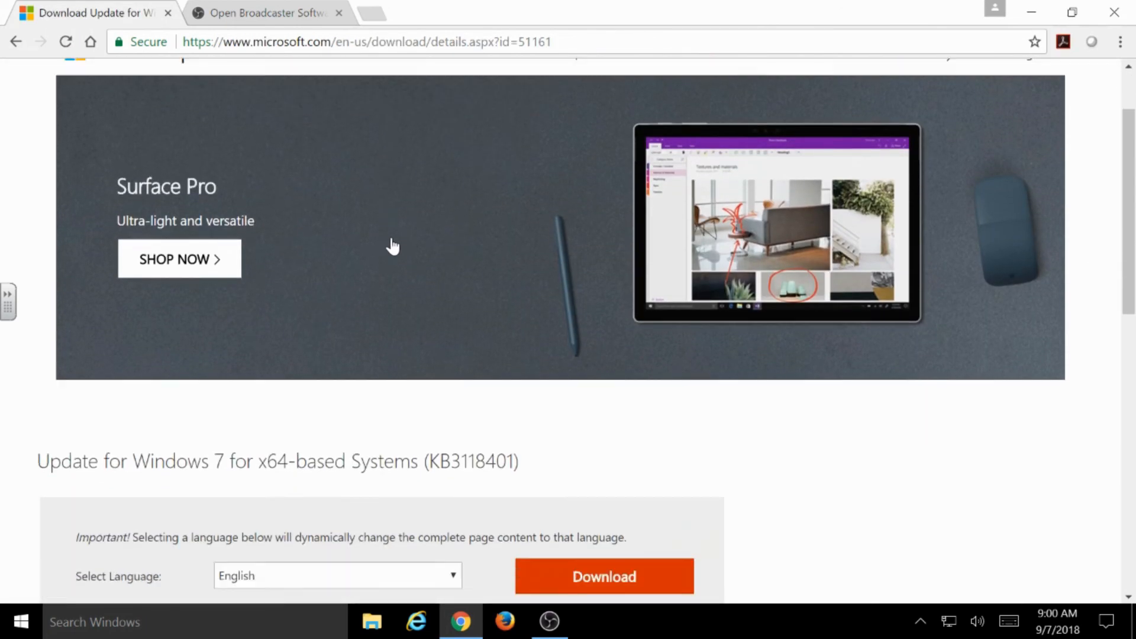
scroll("down", 3)
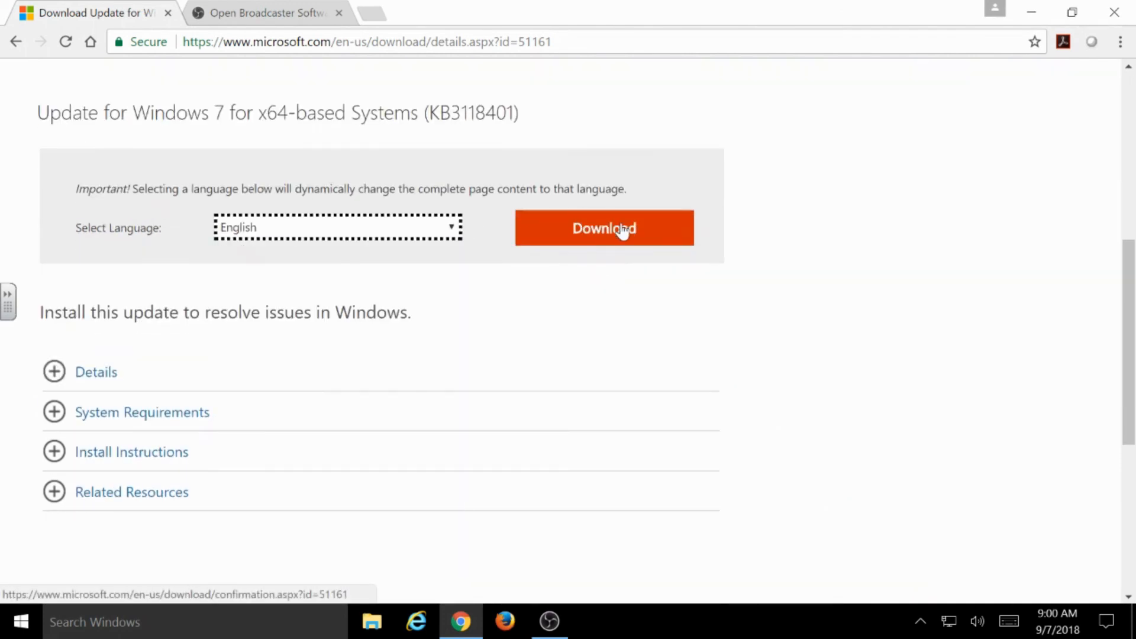
left_click(603, 227)
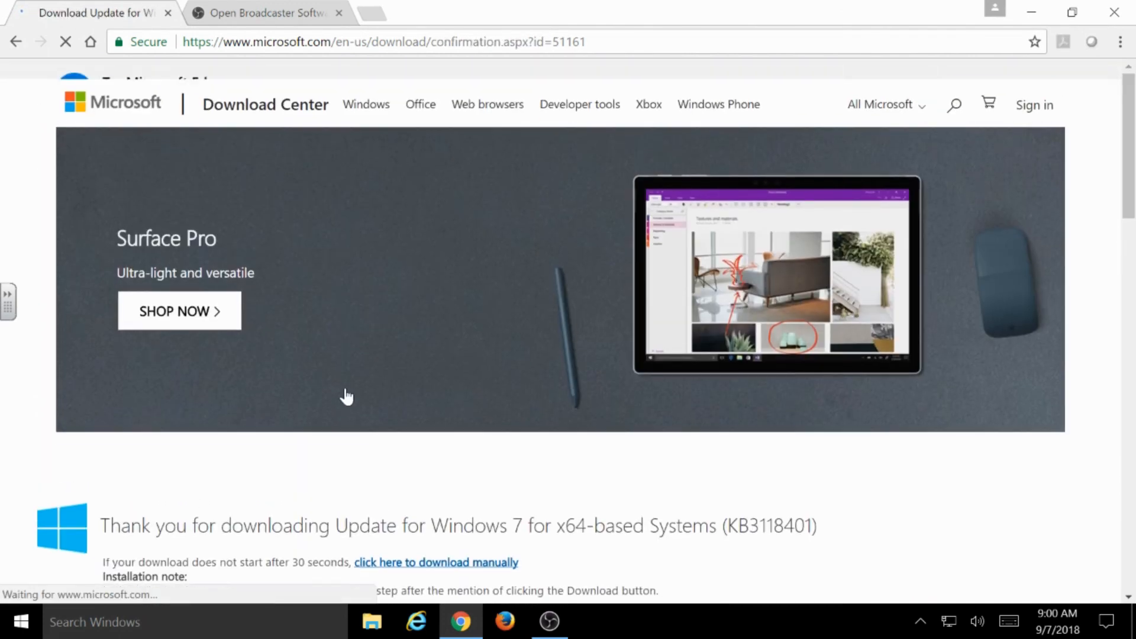